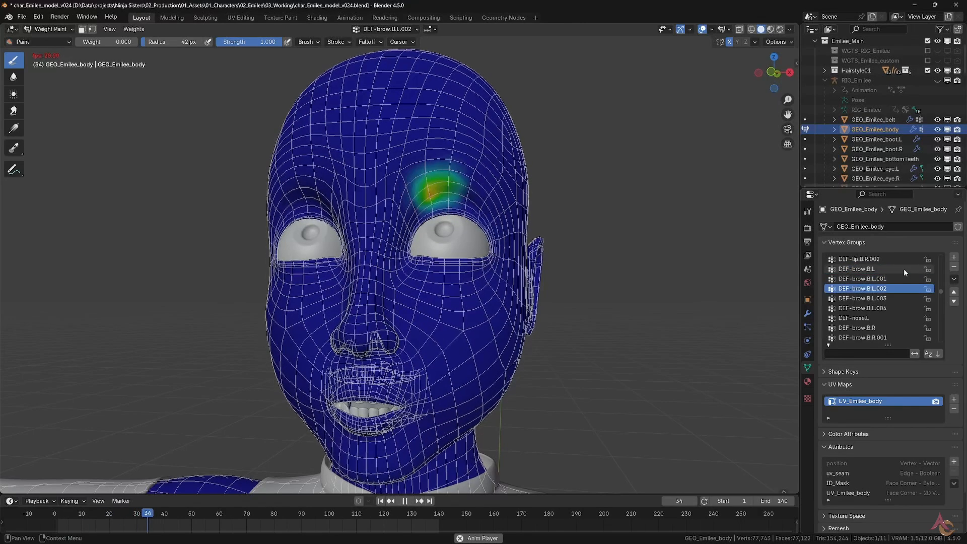
Step: Open the Weight_Paint_v01 scene holding the rigged GEO_Deform11 cylinder
click(863, 308)
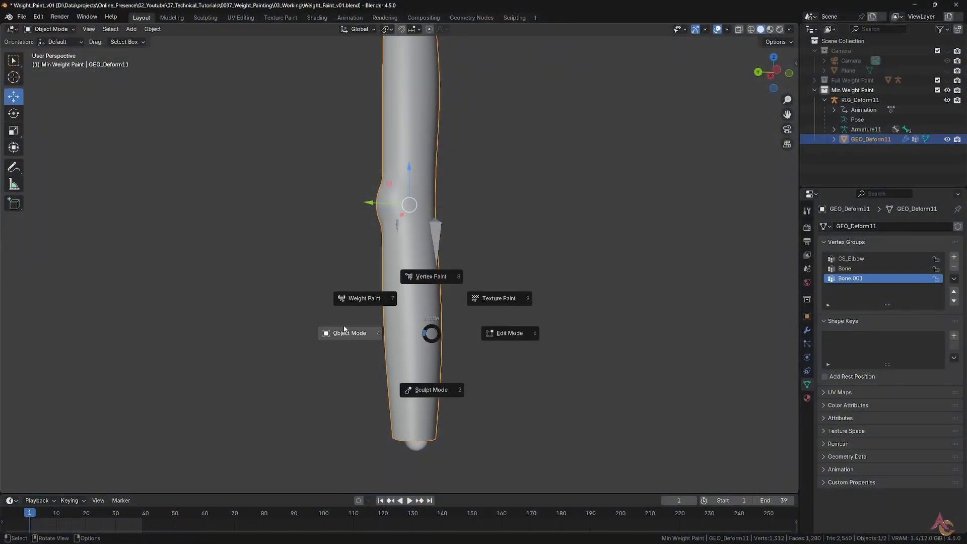
Step: Enter Edit Mode and select a vertex carrying a 0.001 Bone.001 weight
click(509, 333)
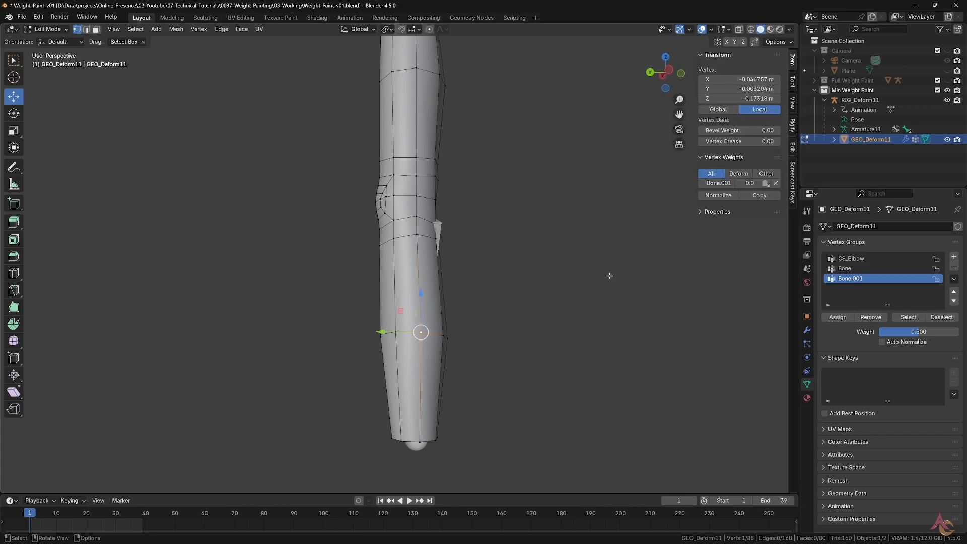
mouse_move(753, 183)
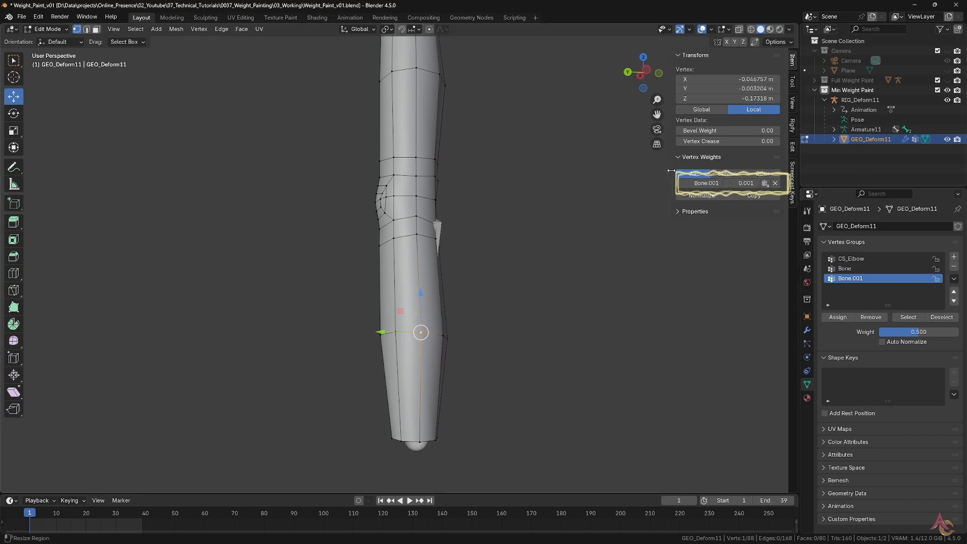
mouse_move(740, 184)
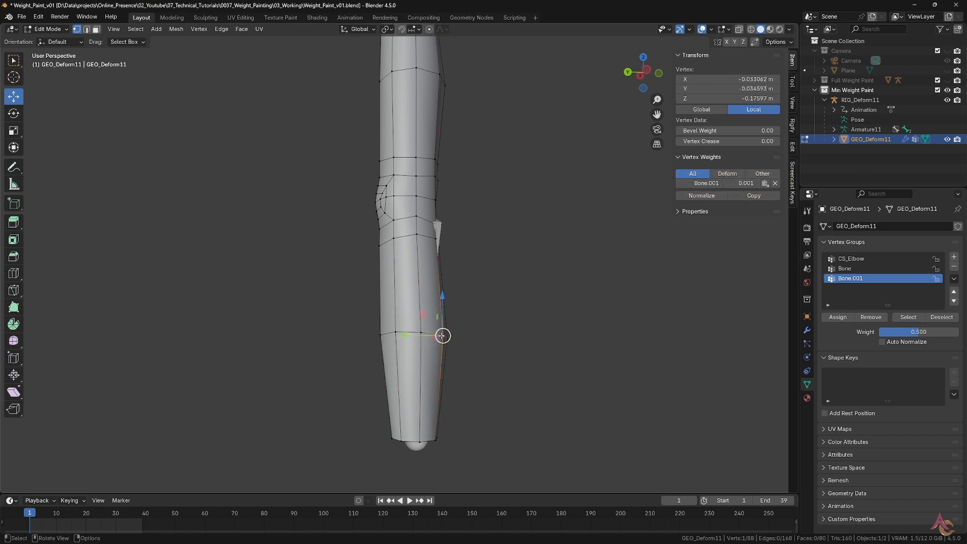
drag(442, 335, 420, 333)
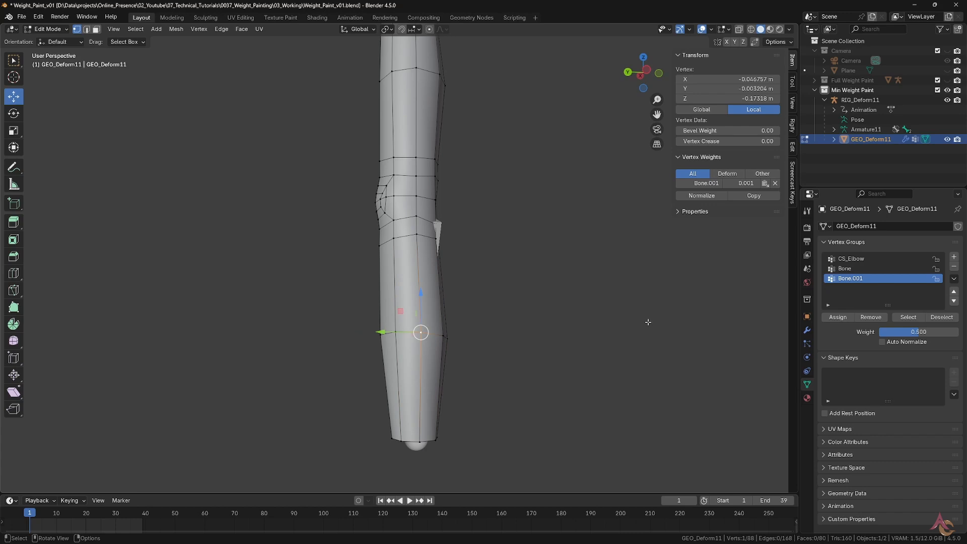
mouse_move(423, 439)
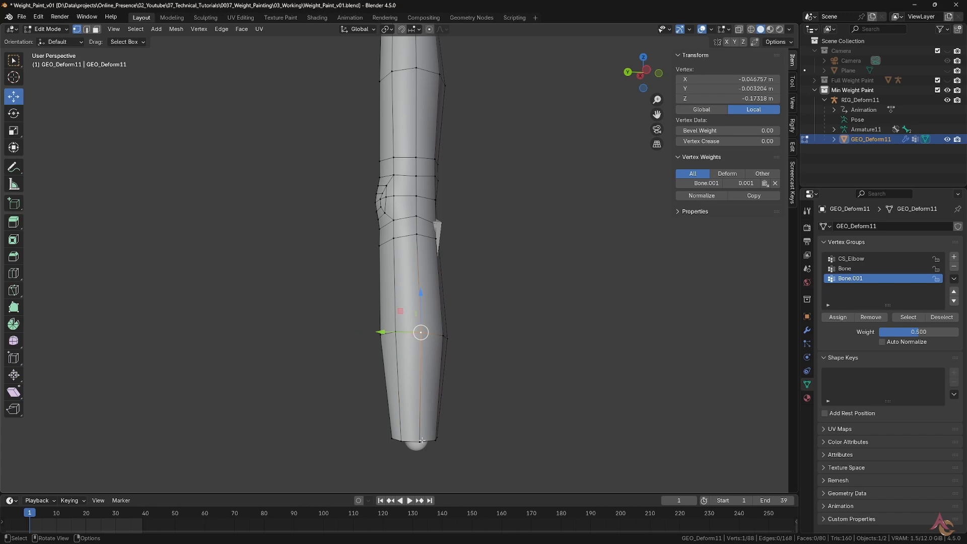
mouse_move(636, 317)
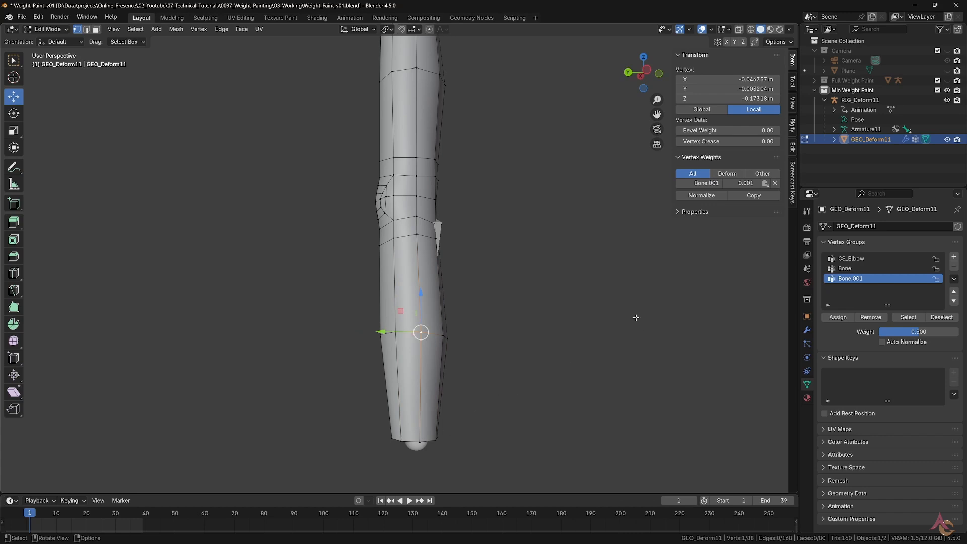
Step: Return to Object Mode and switch the cylinder into Weight Paint mode
key(Tab)
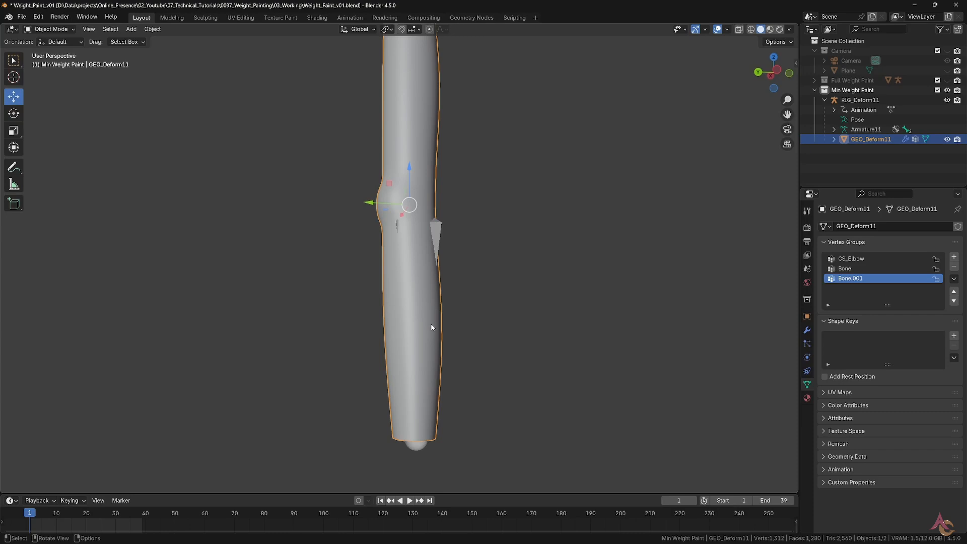
key(Tab)
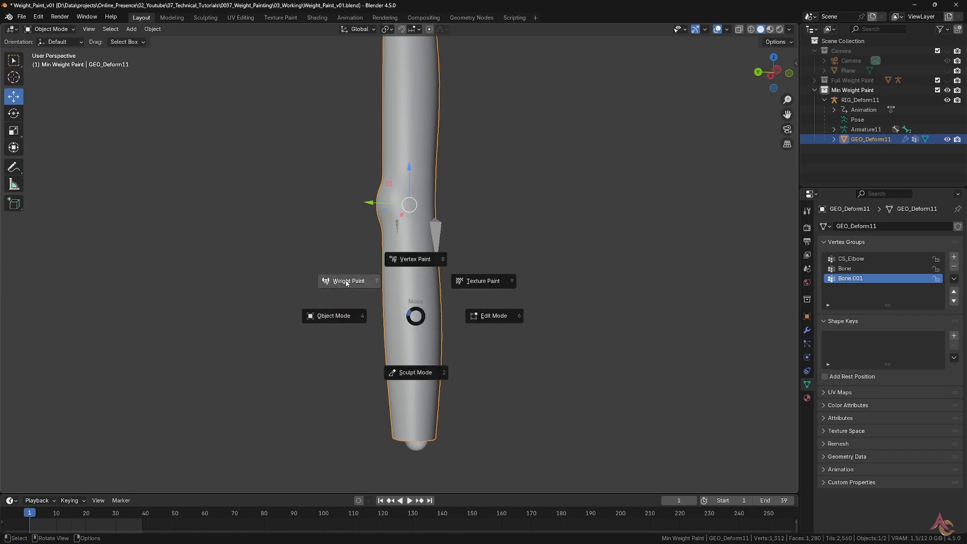
click(348, 281)
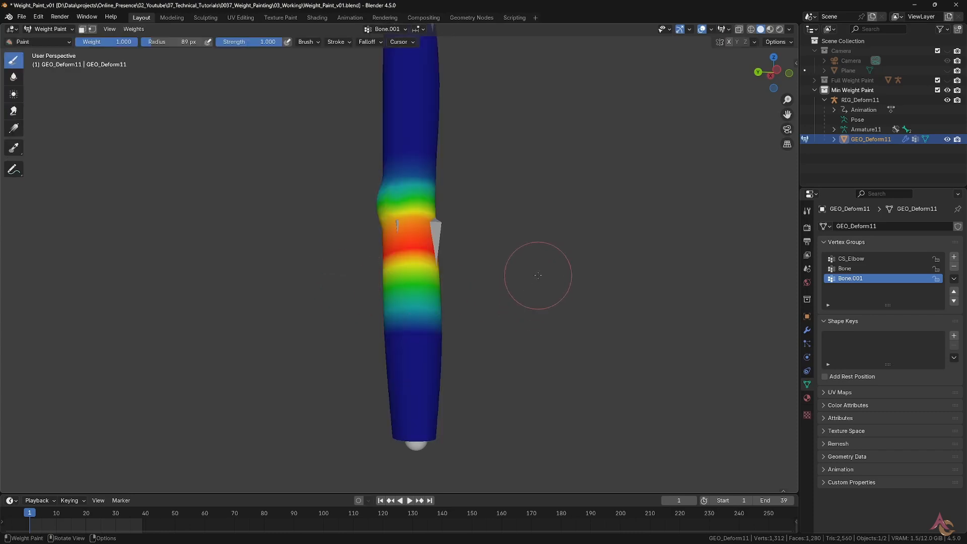
Step: Play and scrub the elbow-bend animation, comparing the Bone and Bone.001 weights
click(410, 500)
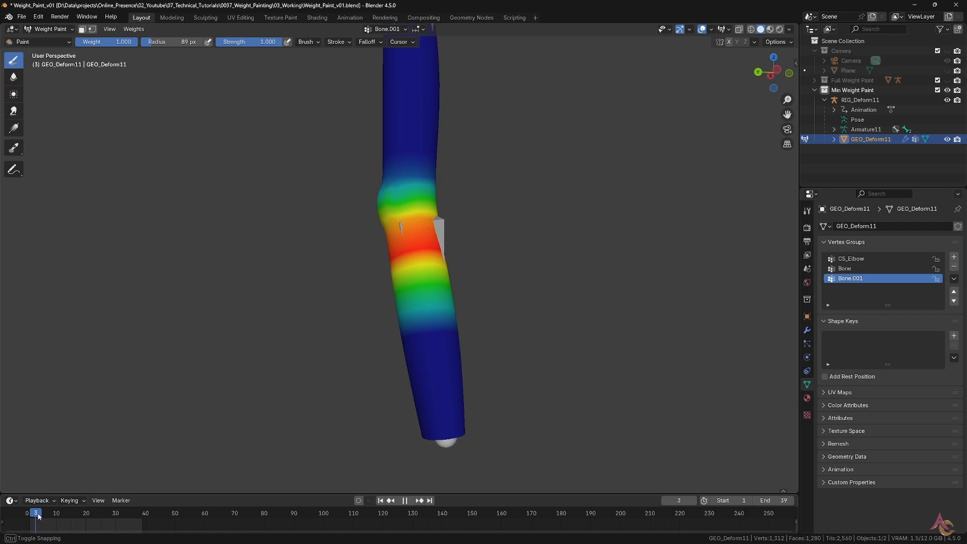
drag(35, 513, 116, 513)
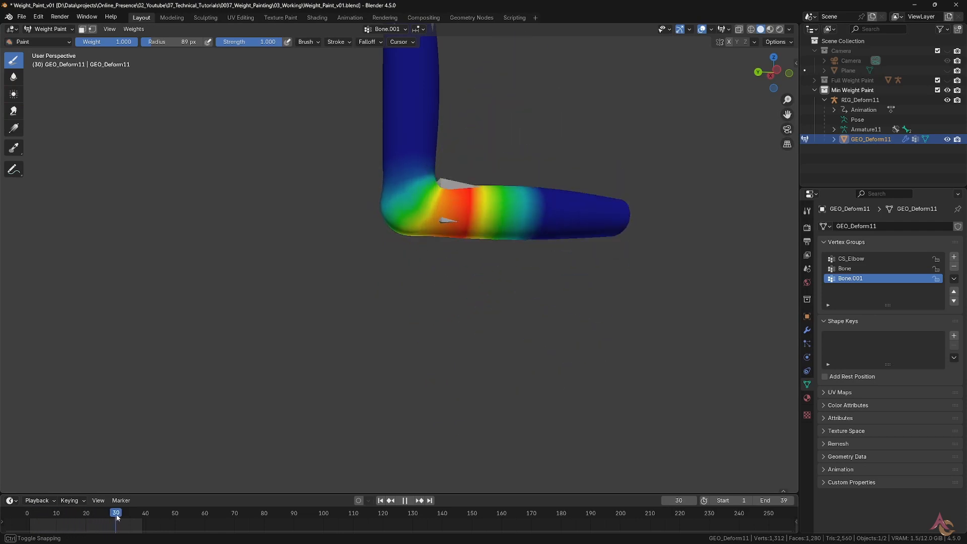
click(80, 513)
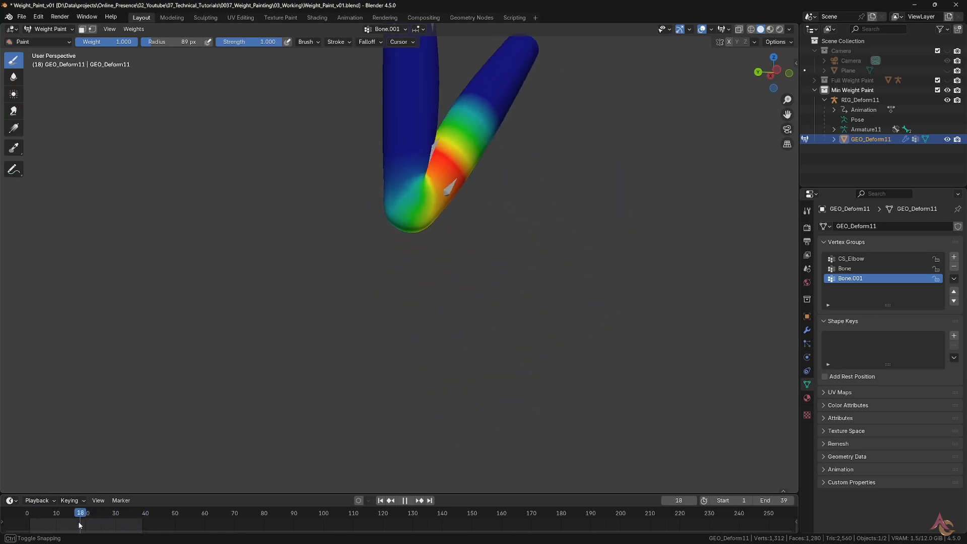
click(29, 513)
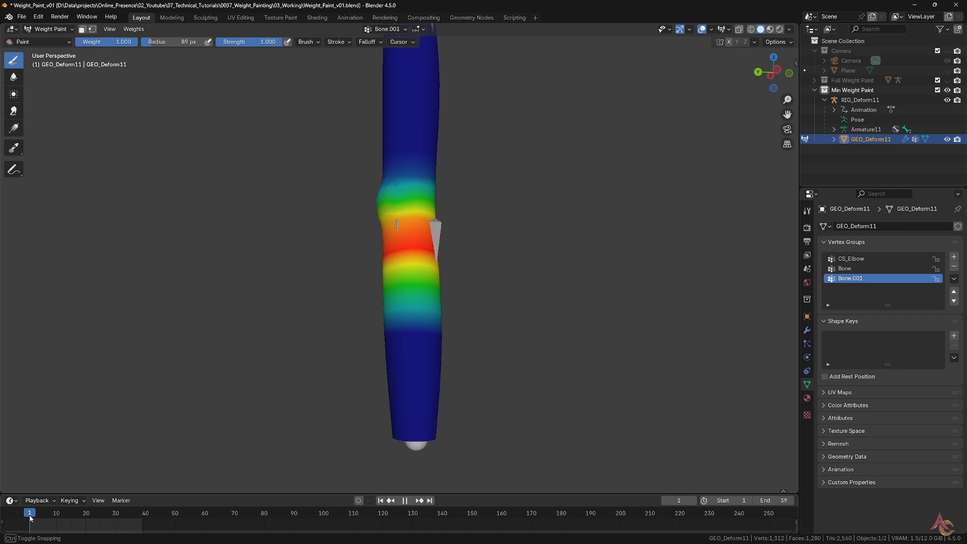
click(848, 268)
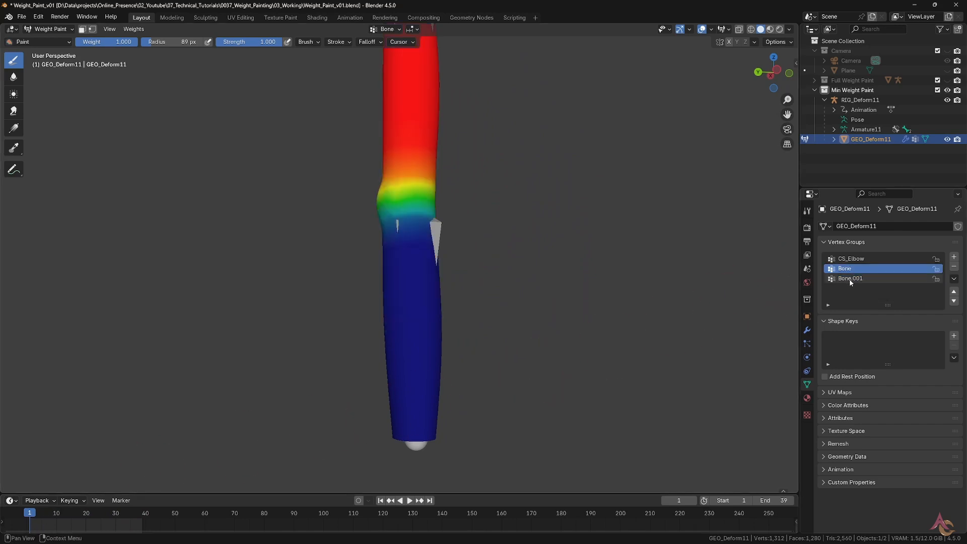
click(851, 278)
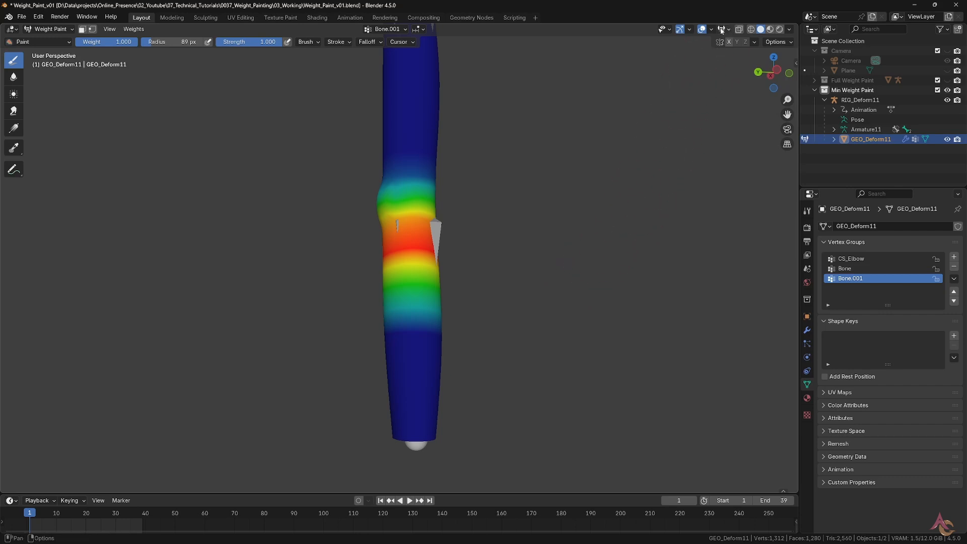
Step: Show unweighted vertices in black and compare the Bone and Bone.001 groups
click(728, 29)
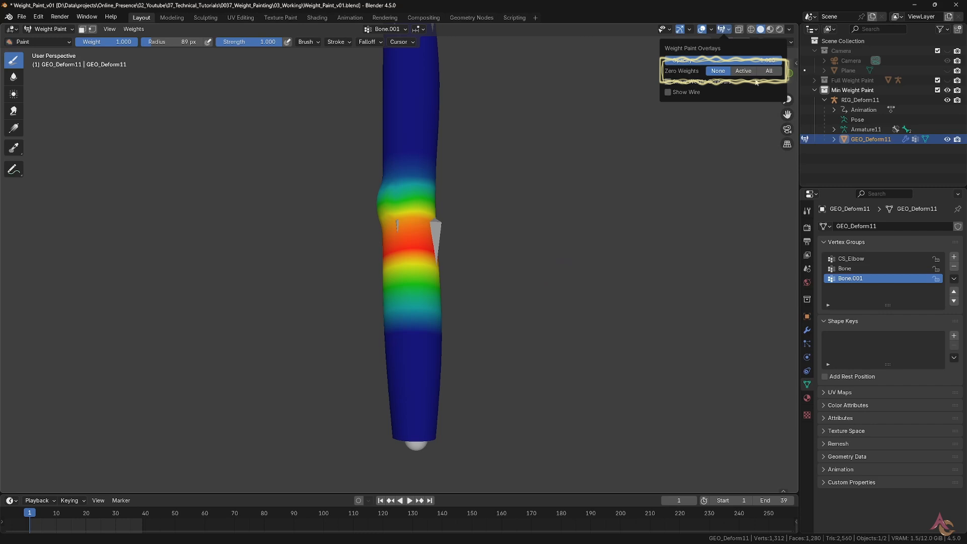
mouse_move(744, 71)
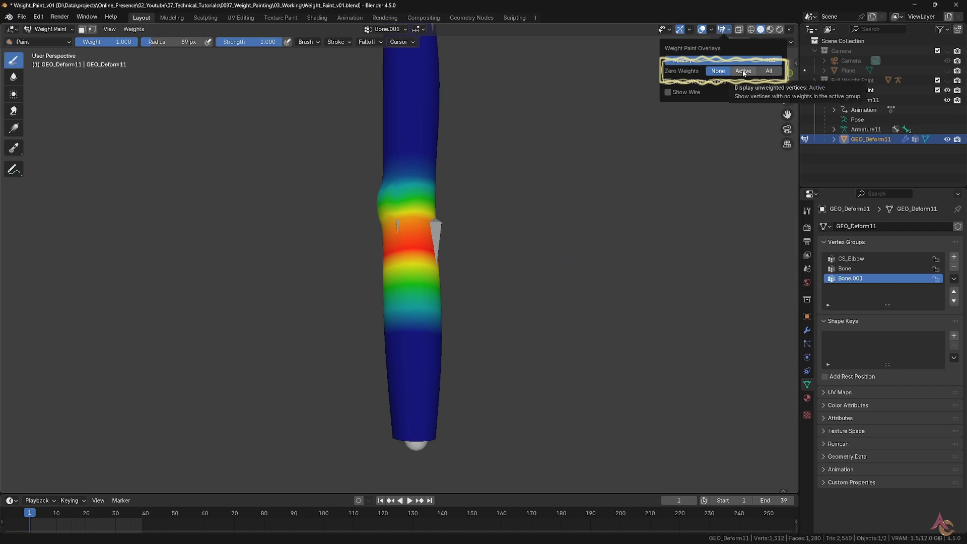
click(744, 71)
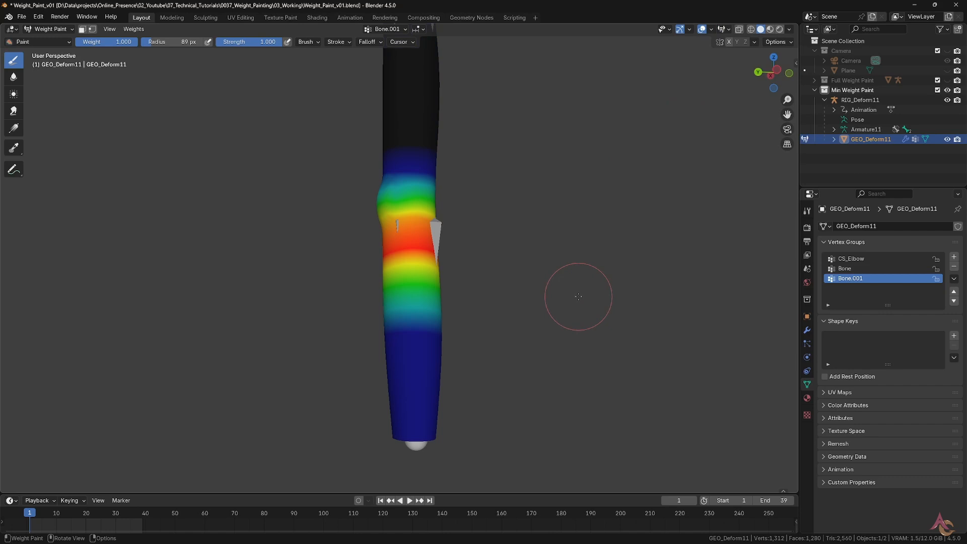
click(845, 268)
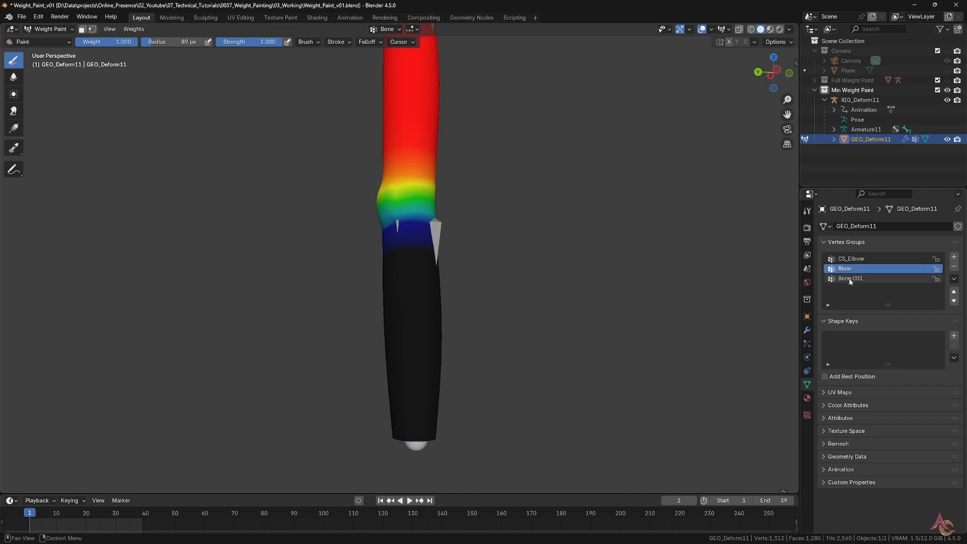
click(864, 278)
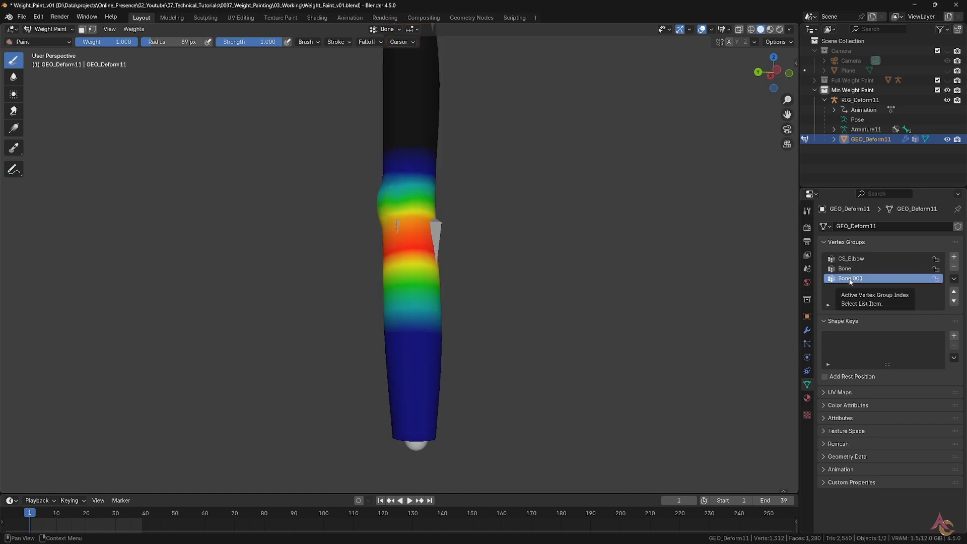
click(853, 268)
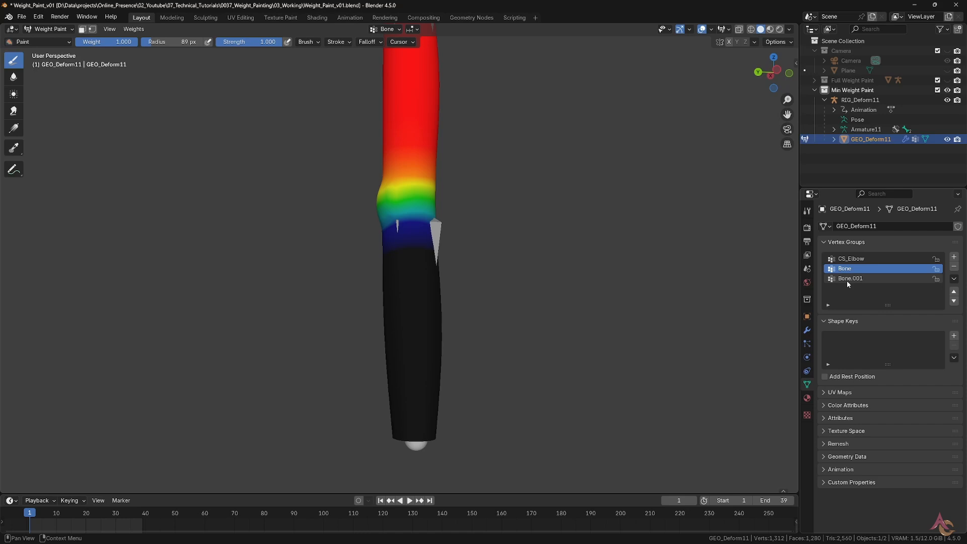
click(851, 278)
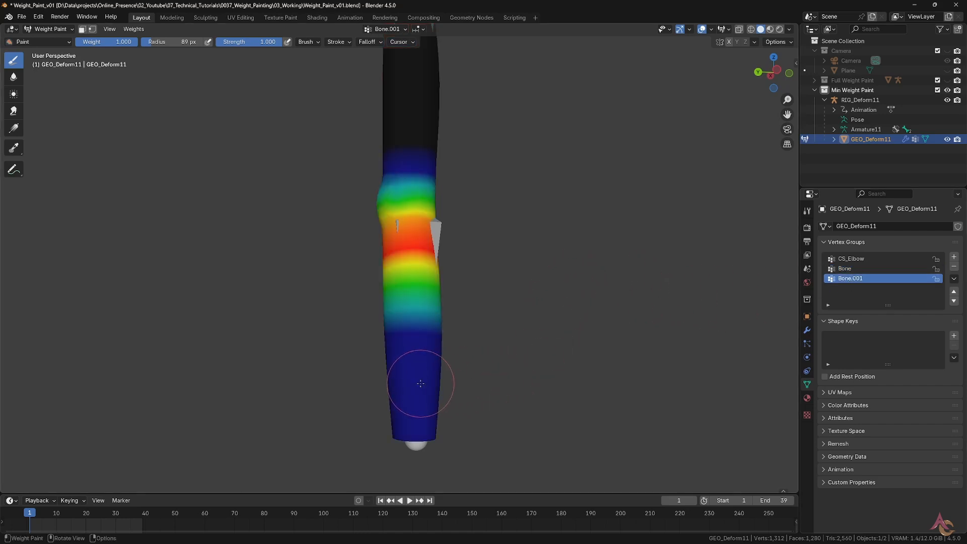
mouse_move(322, 384)
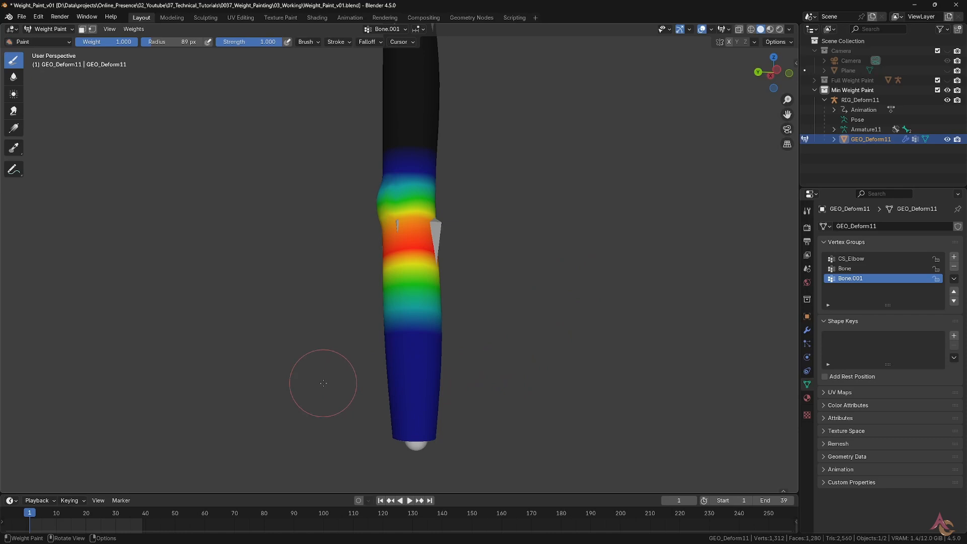
mouse_move(510, 384)
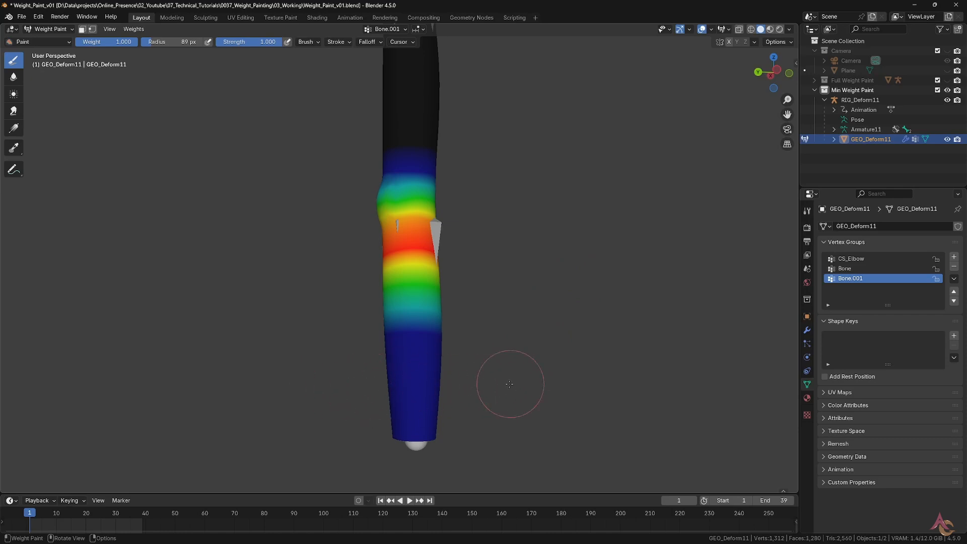
mouse_move(565, 325)
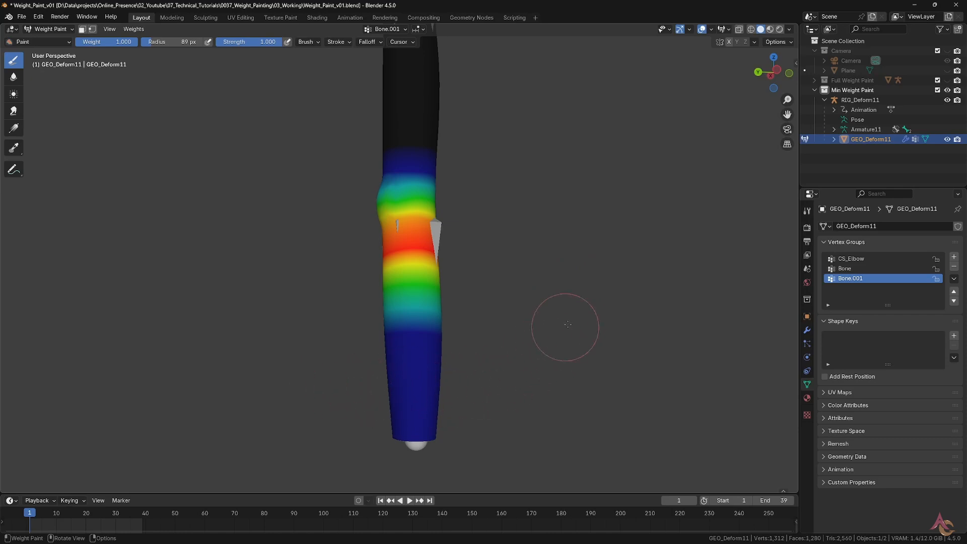
mouse_move(592, 290)
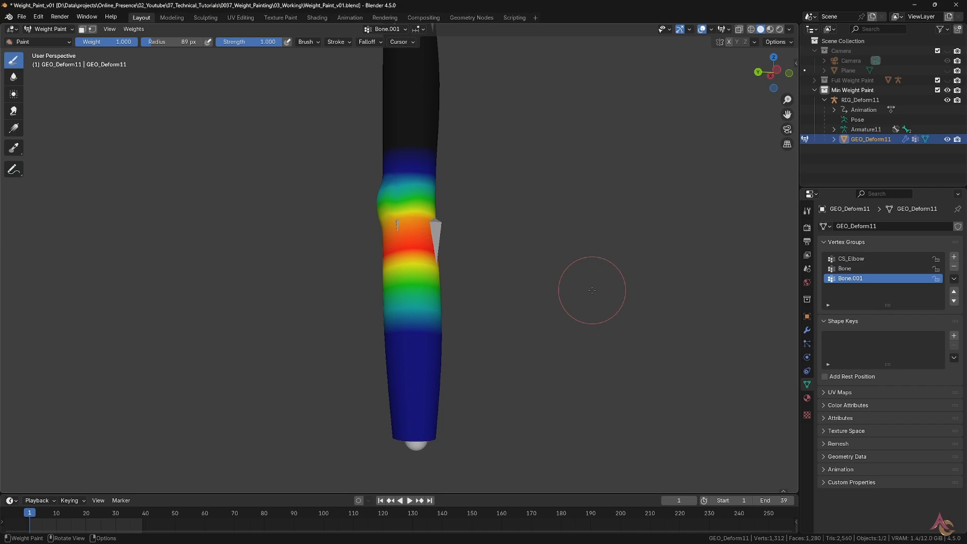
Step: Enable Show Wire in the weight paint Viewport Overlays
click(728, 29)
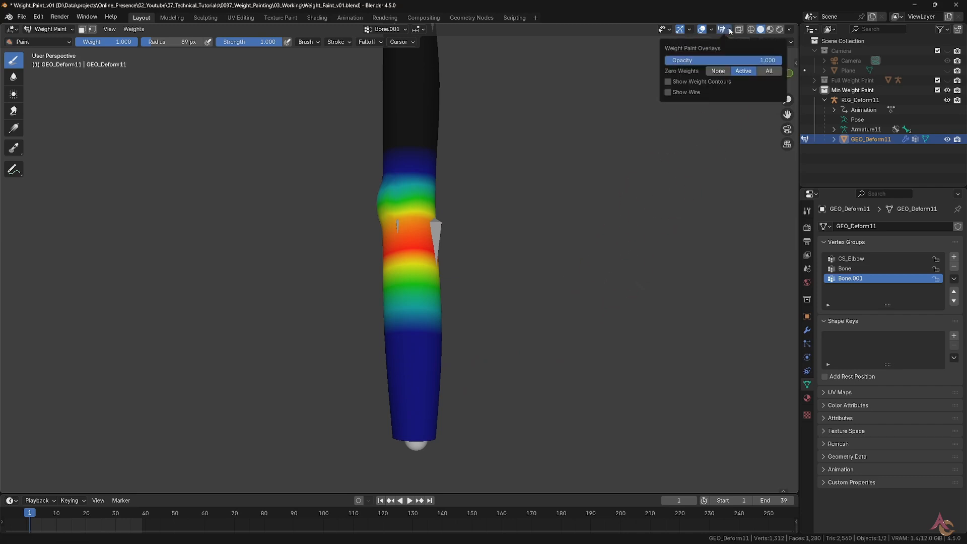
click(730, 30)
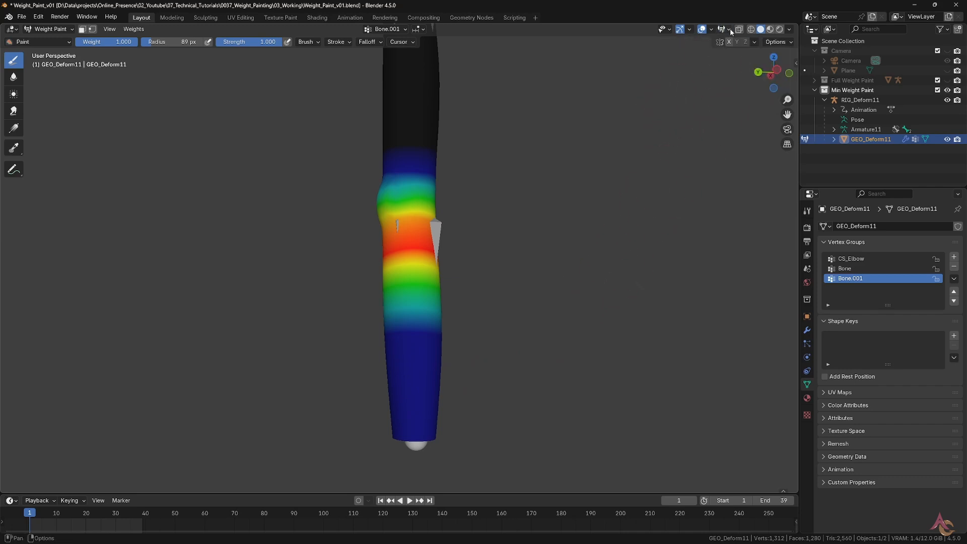
click(723, 30)
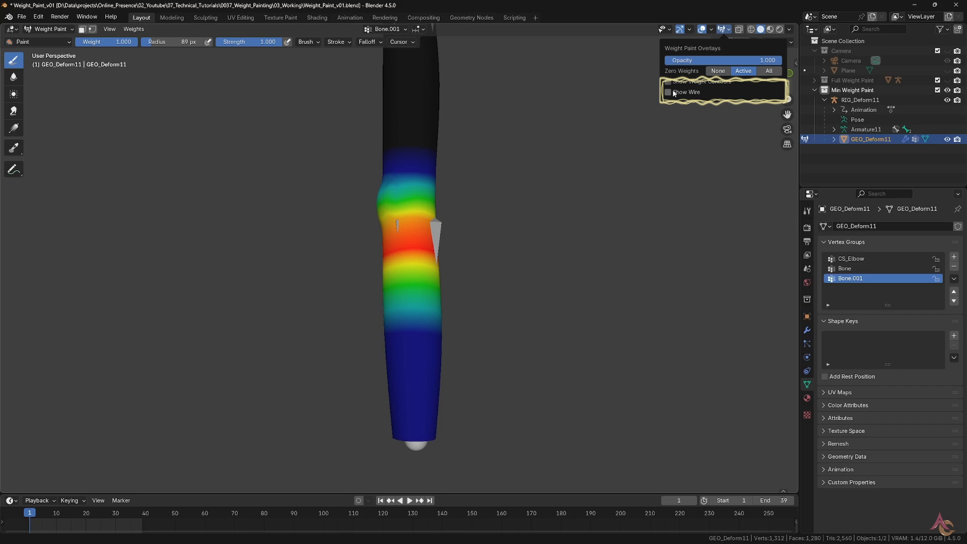
mouse_move(671, 93)
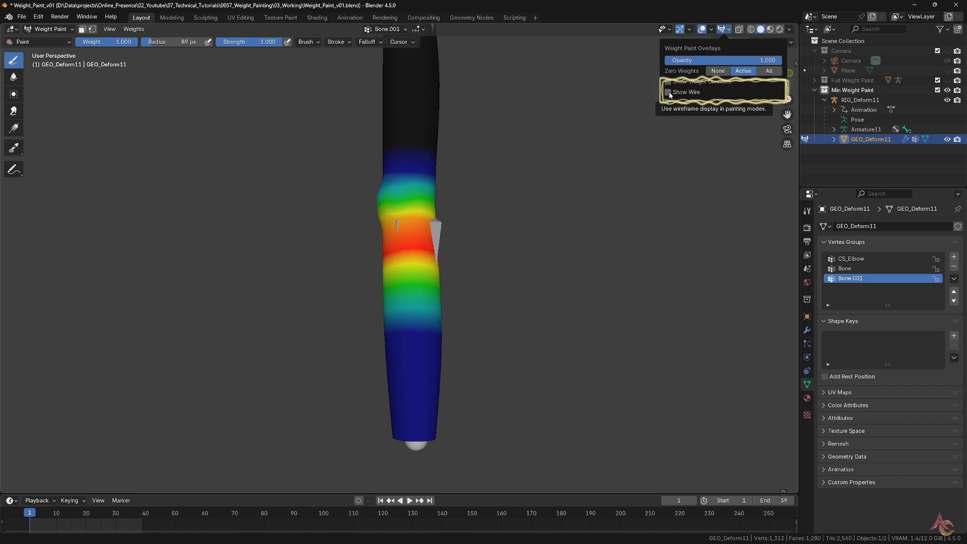
click(670, 91)
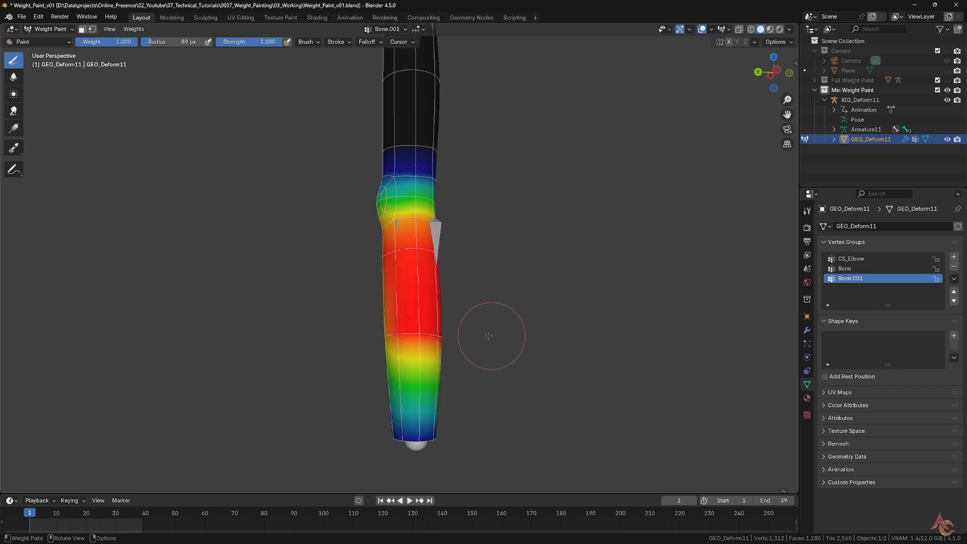
mouse_move(525, 341)
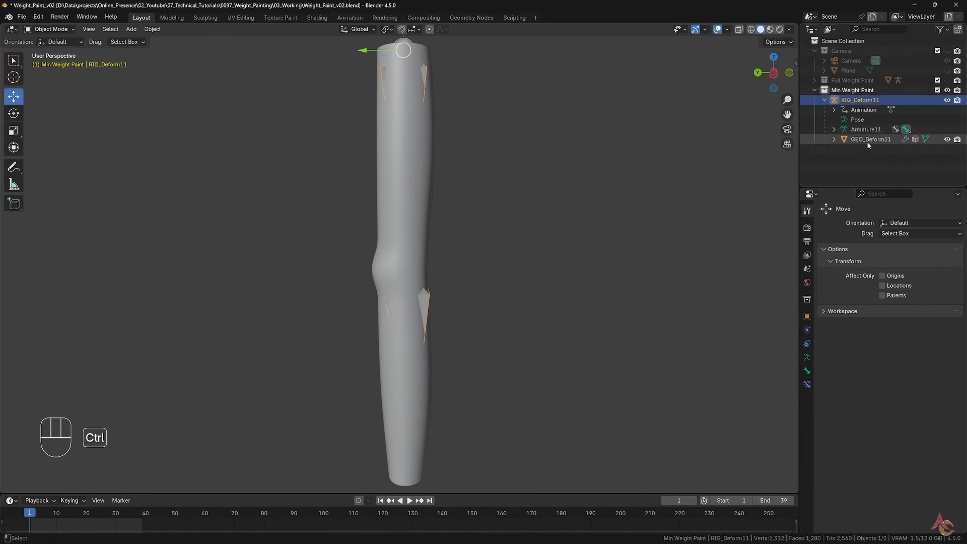
Step: Add GEO_Deform11 to the rig selection and switch it into Weight Paint mode
click(871, 139)
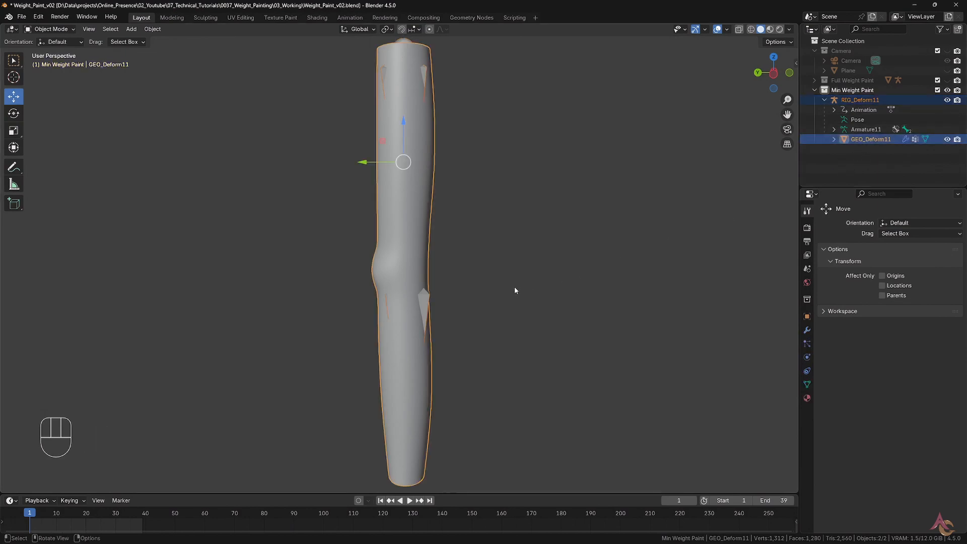
key(Tab)
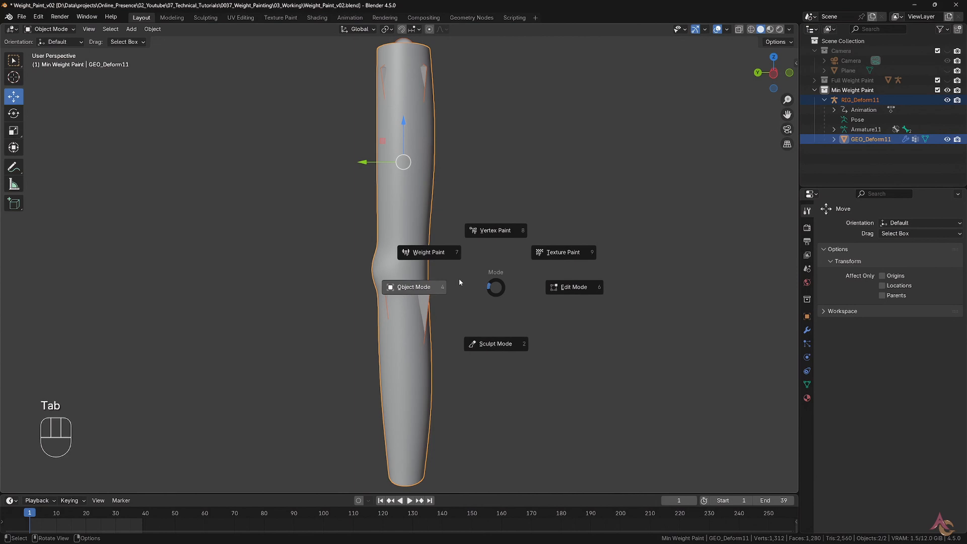
click(428, 252)
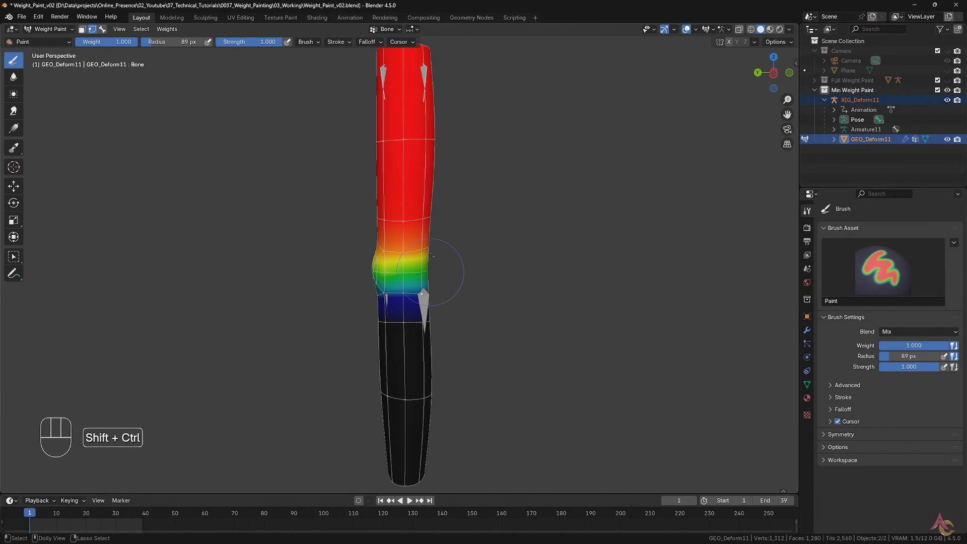
mouse_move(423, 68)
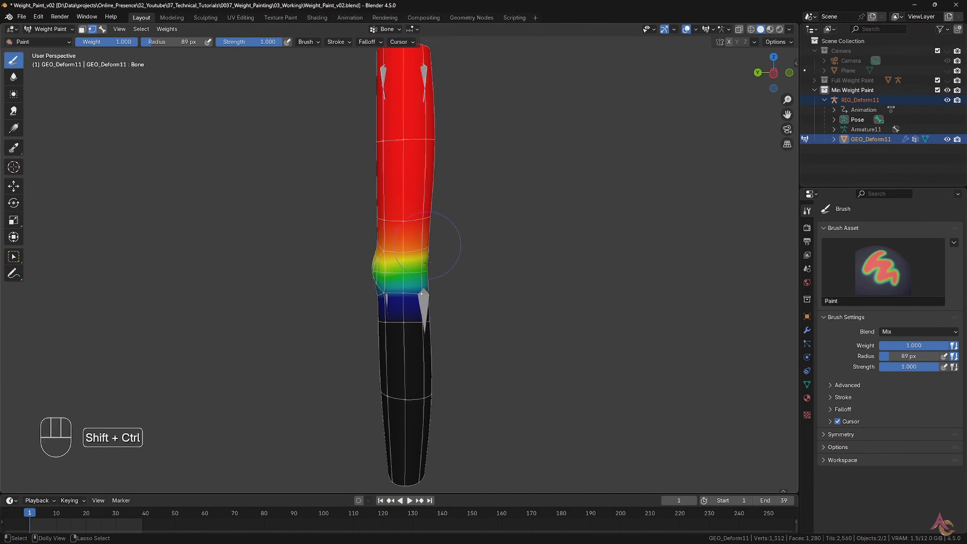
mouse_move(426, 306)
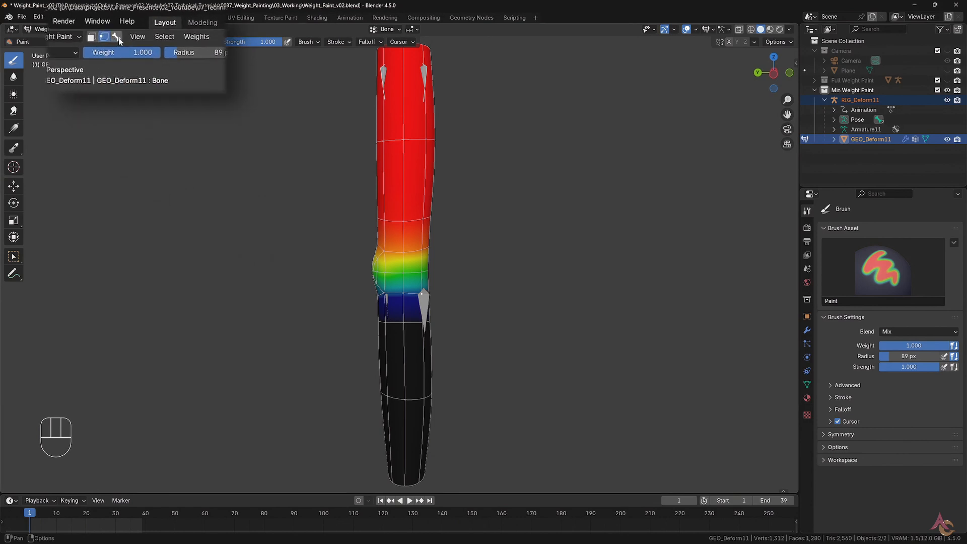
mouse_move(162, 62)
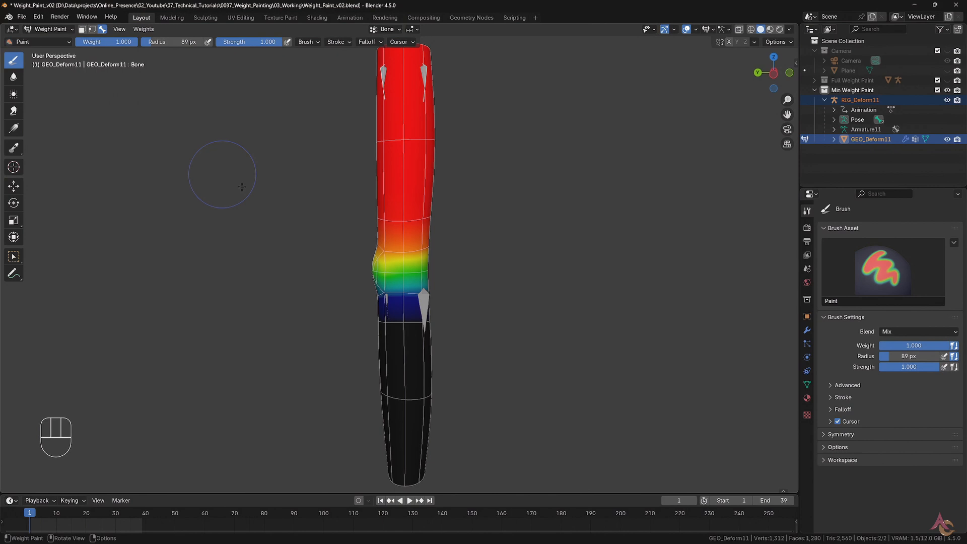
mouse_move(425, 305)
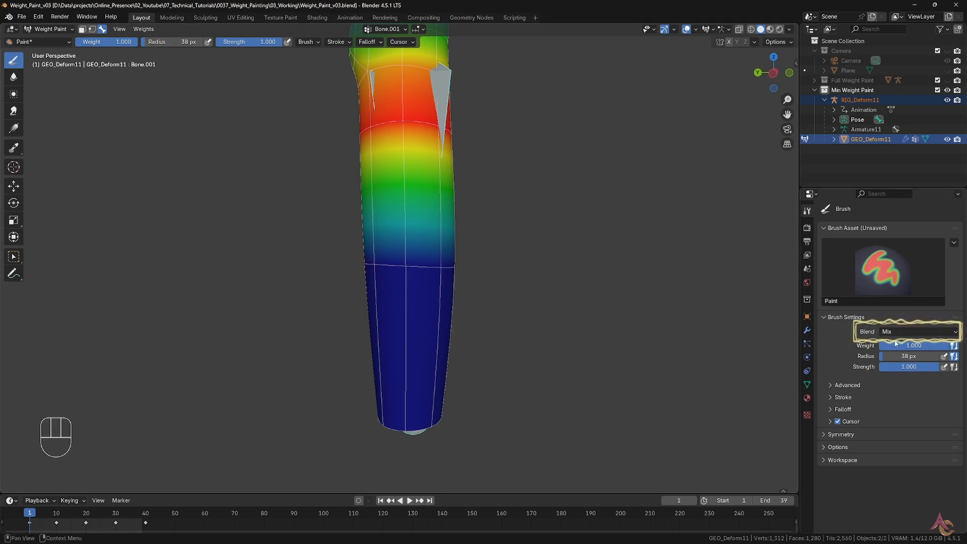
Step: Set the header brush Weight to 0.5
click(106, 41)
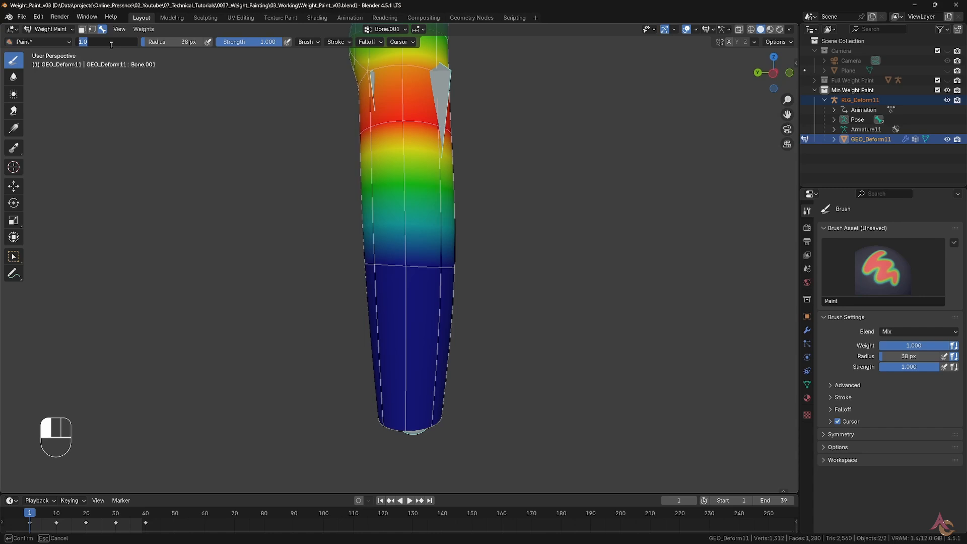
text(.500)
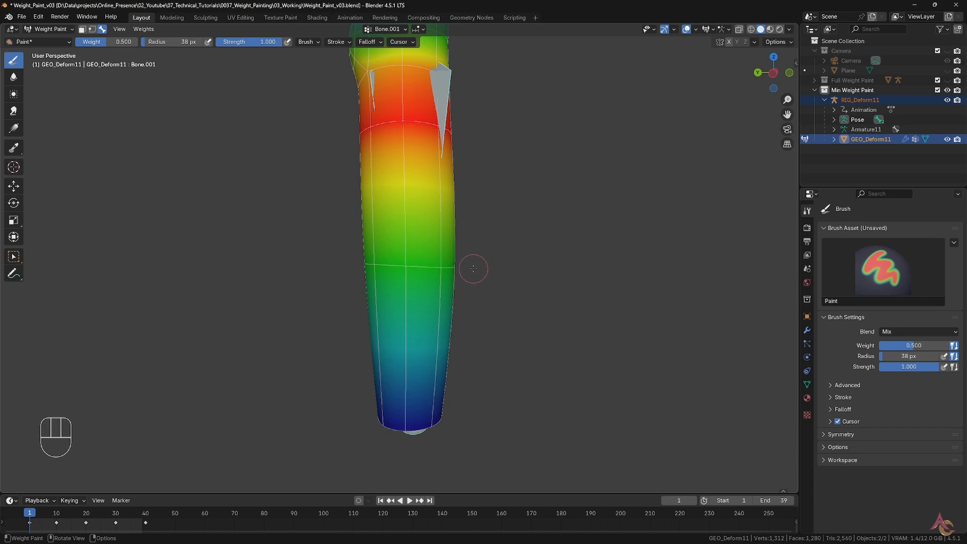
key(Tab)
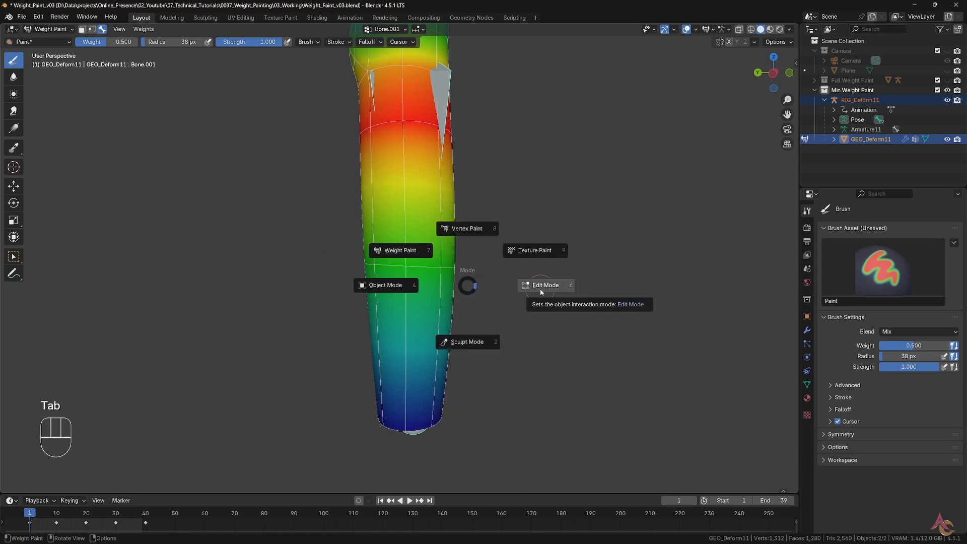
click(544, 285)
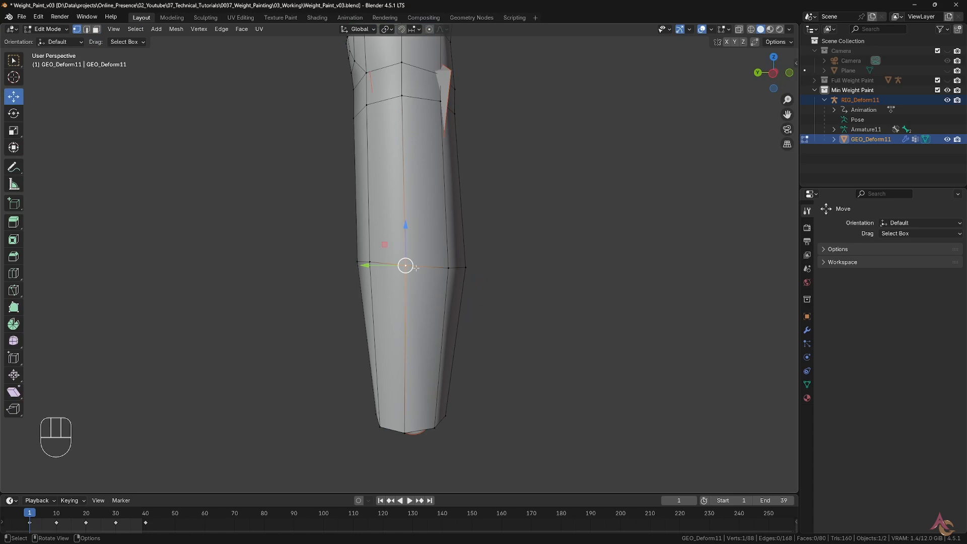
key(N)
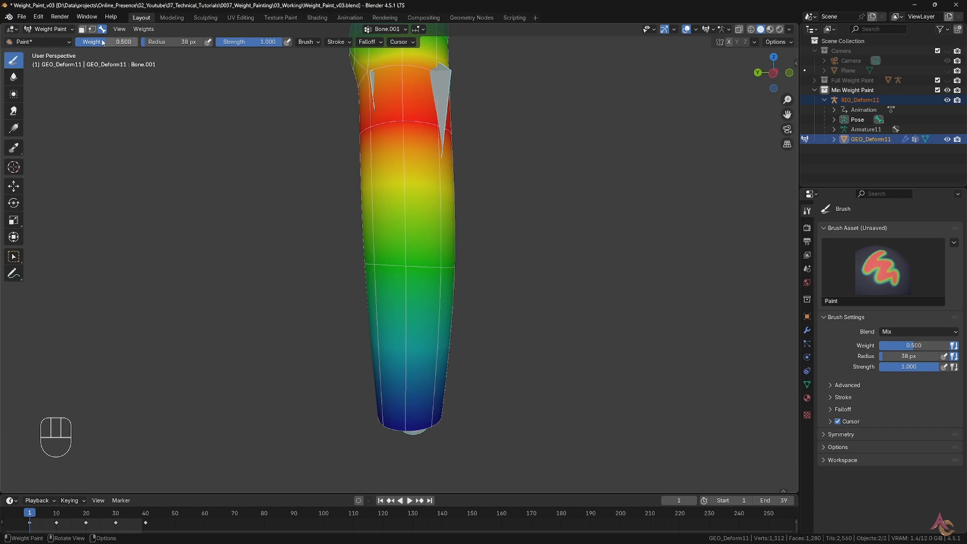
Step: Set brush weight to 0 and paint the lower forearm back to blue
drag(124, 42, 80, 41)
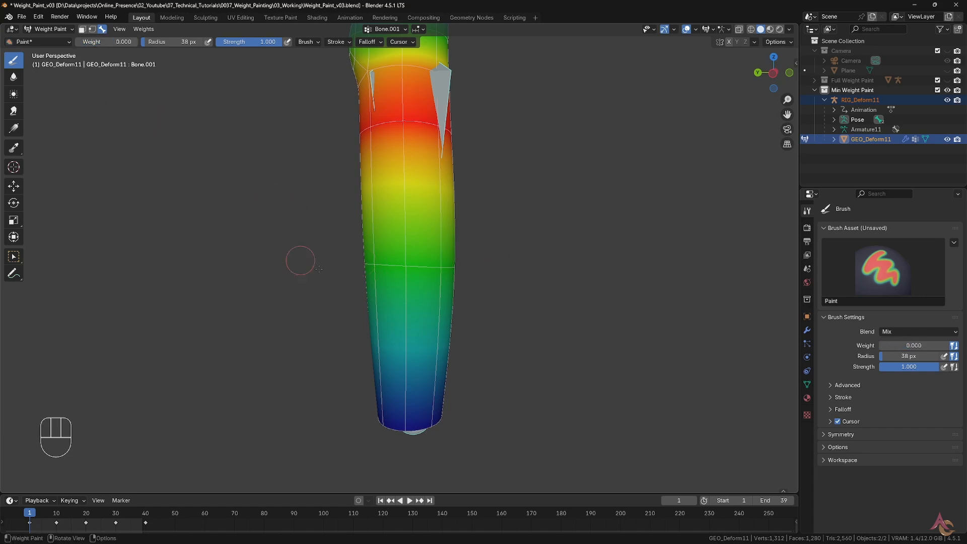
drag(300, 261, 466, 273)
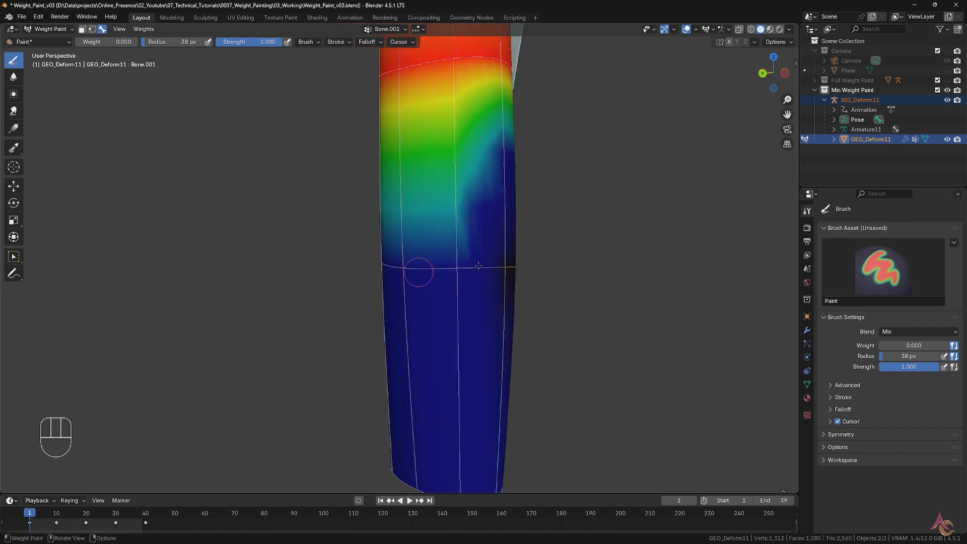
mouse_move(432, 270)
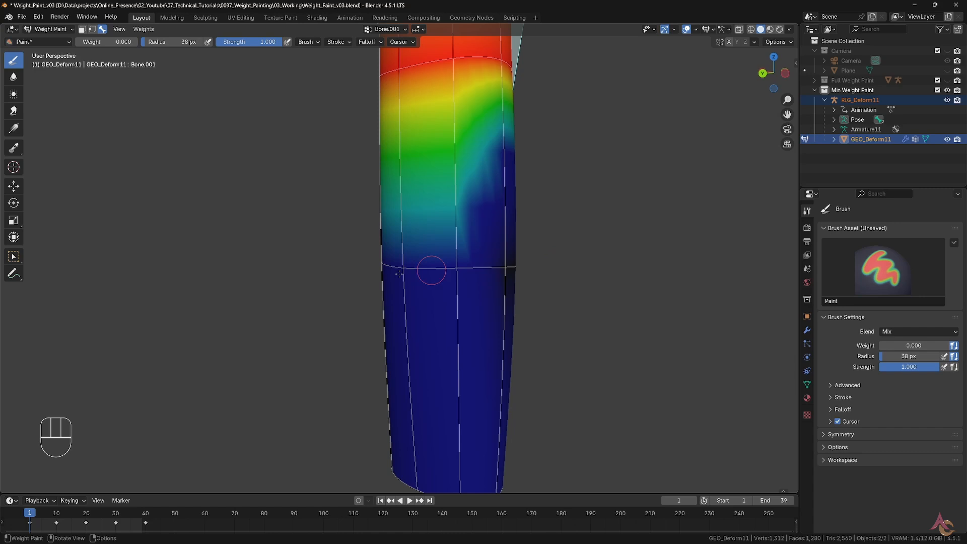
drag(432, 271, 524, 297)
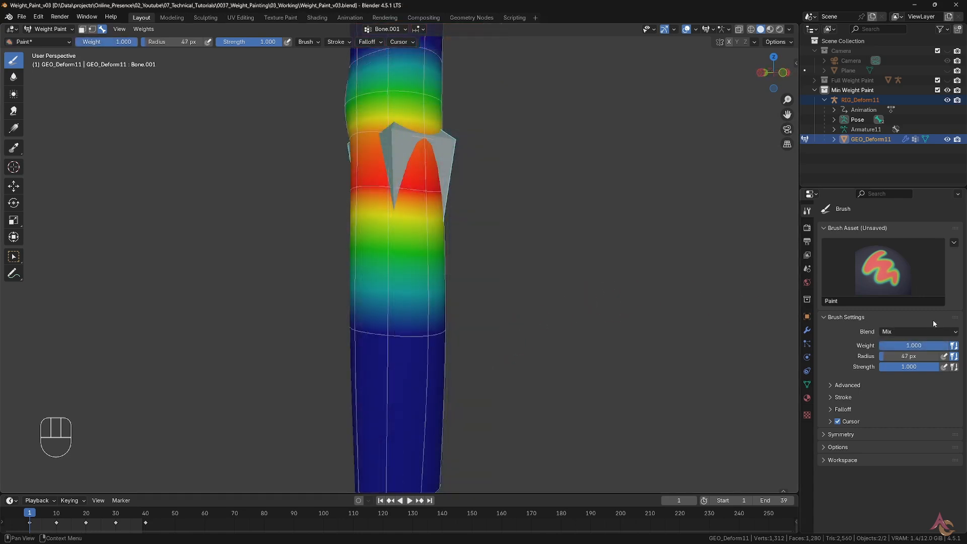
Step: Switch the brush blend to Add and paint extra weight onto the upper limb
click(919, 332)
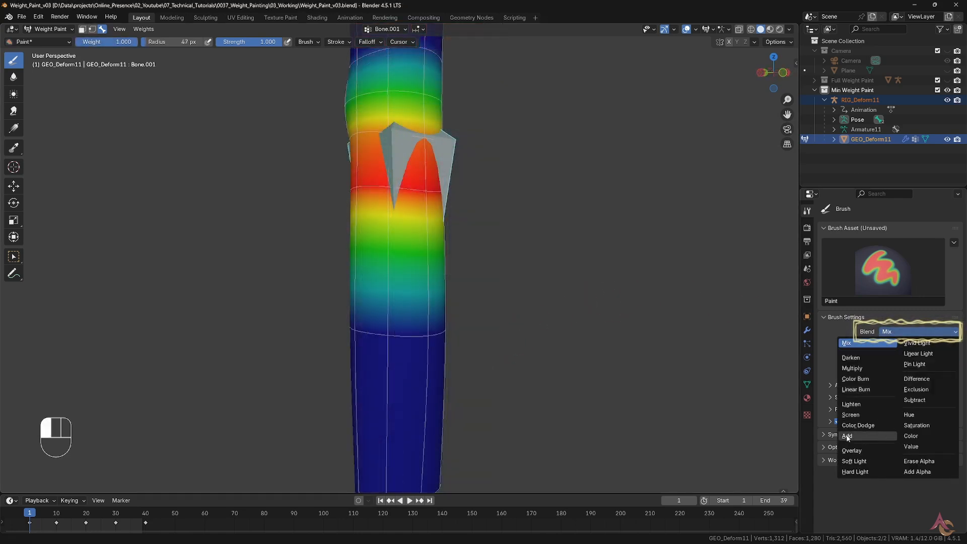
click(847, 435)
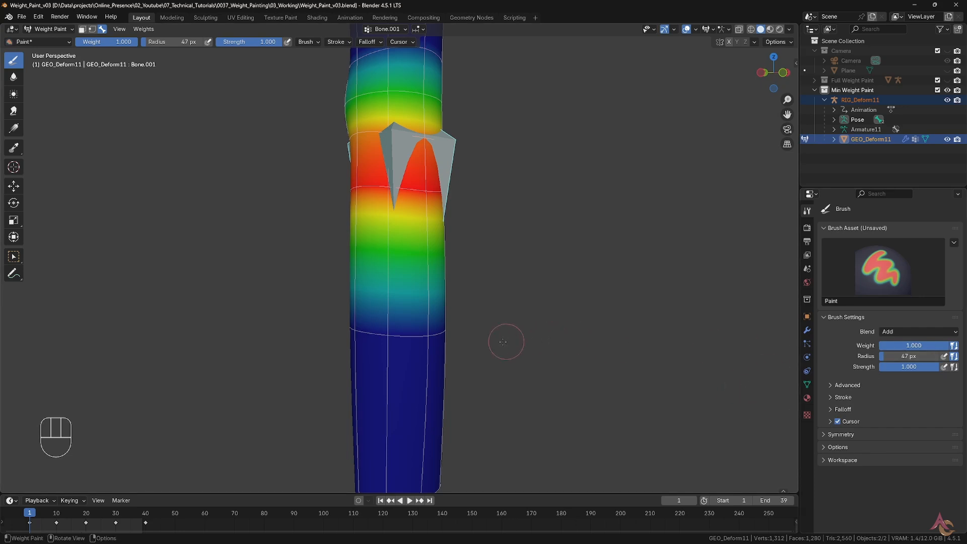
drag(505, 343, 318, 315)
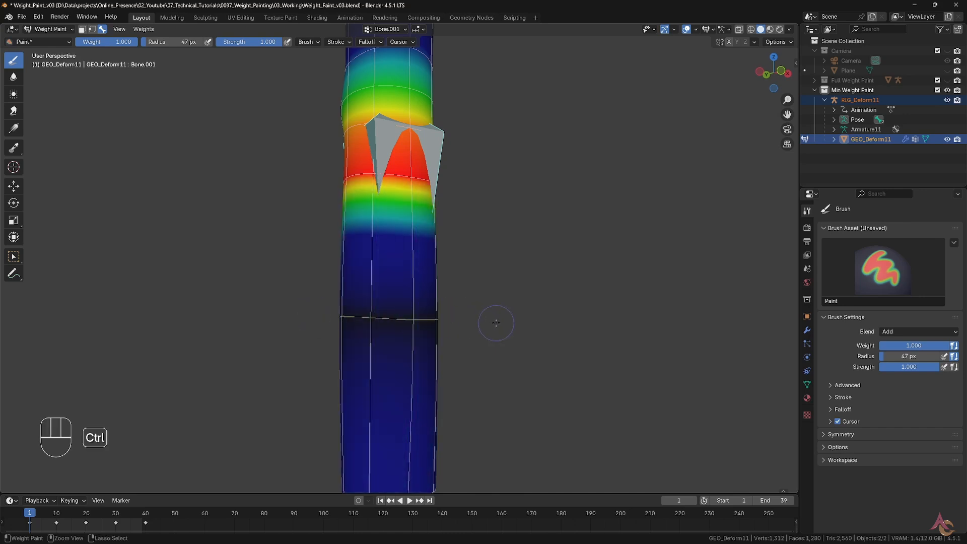
drag(493, 321, 522, 283)
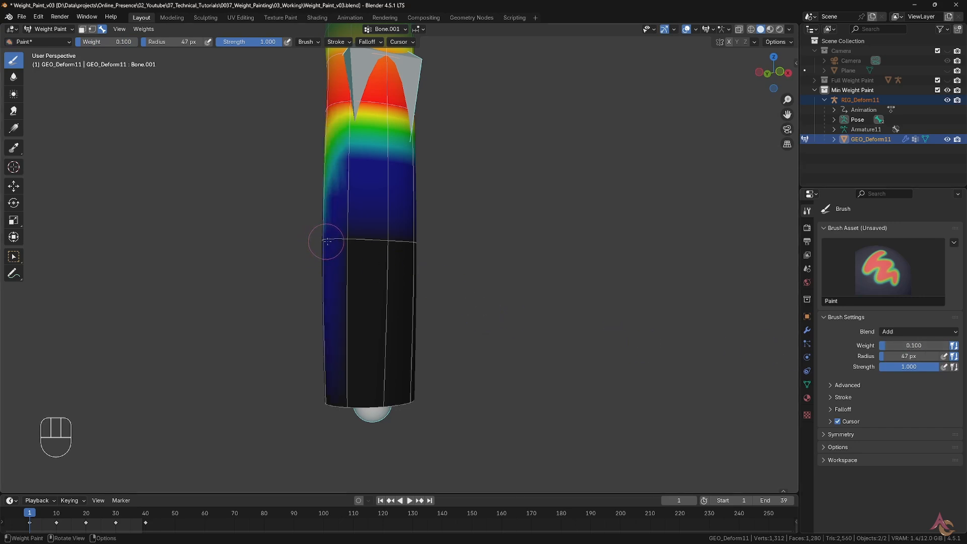
Step: Add light 0.1 strokes across the middle loop and subtract excess weight near the bottom
drag(327, 241, 413, 244)
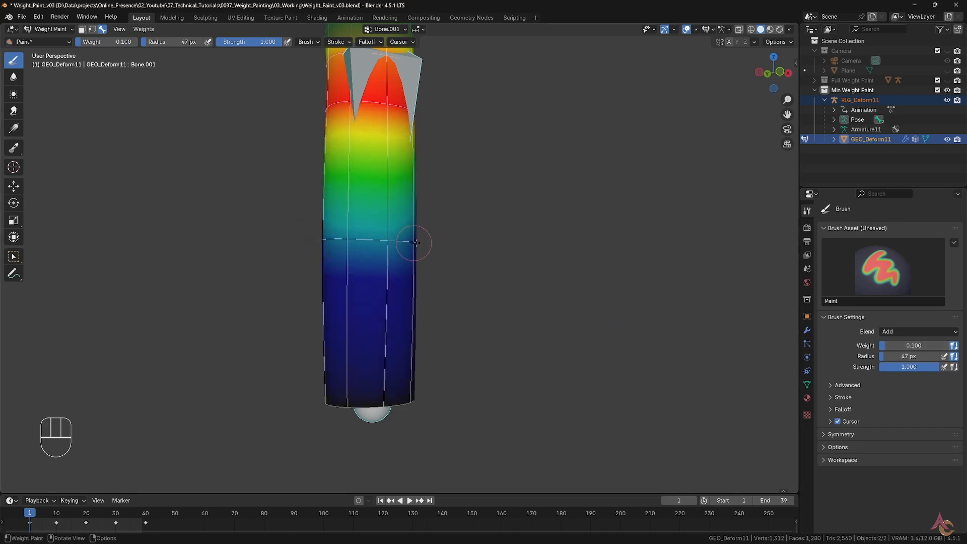
drag(412, 242, 330, 240)
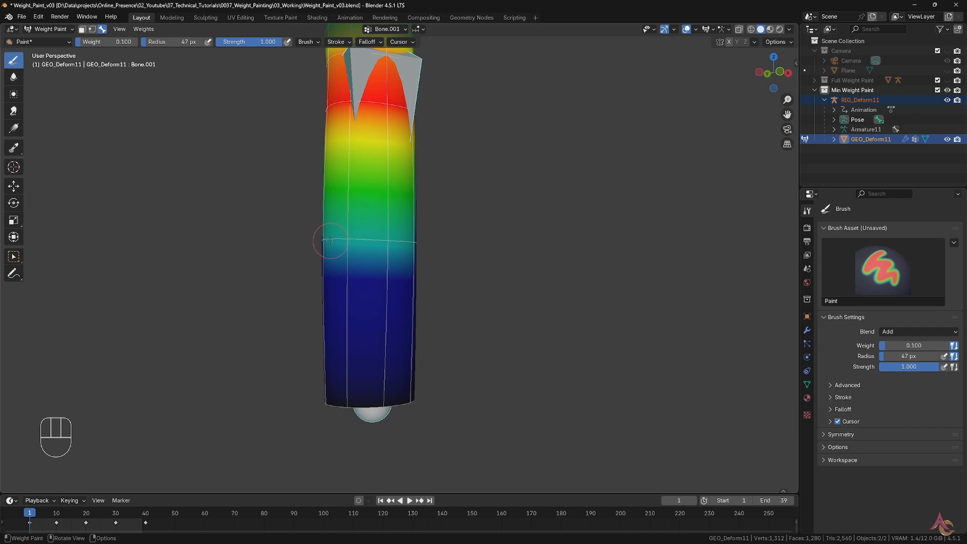
drag(329, 240, 387, 401)
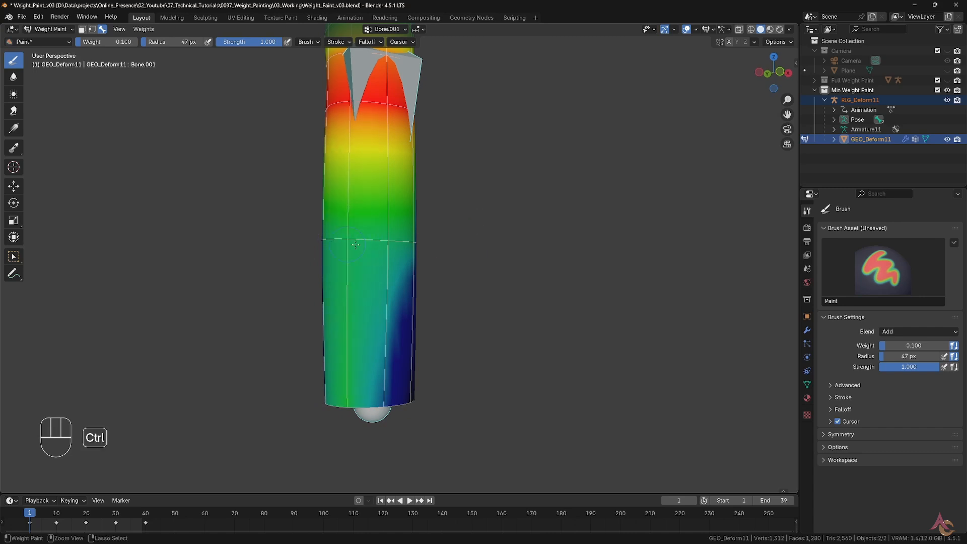
drag(355, 244, 388, 400)
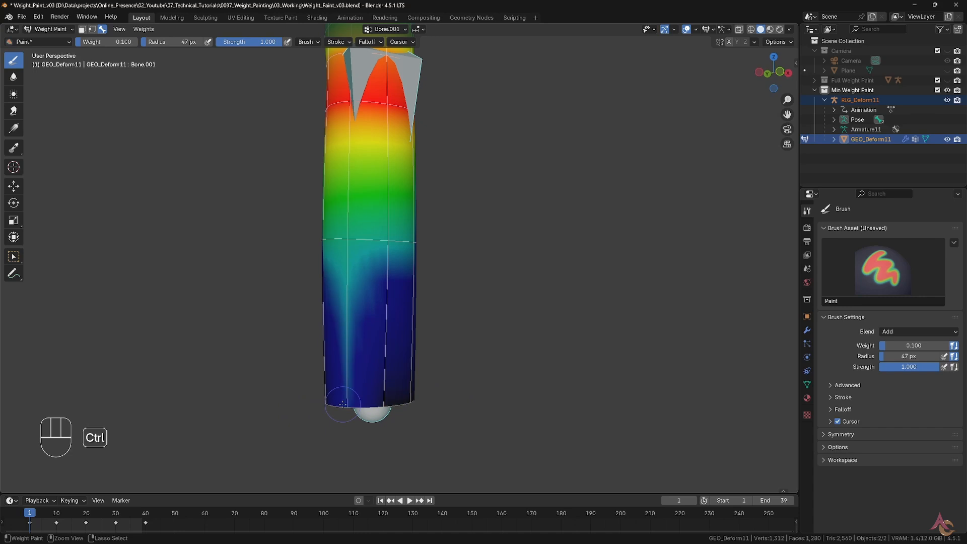
drag(343, 404, 420, 247)
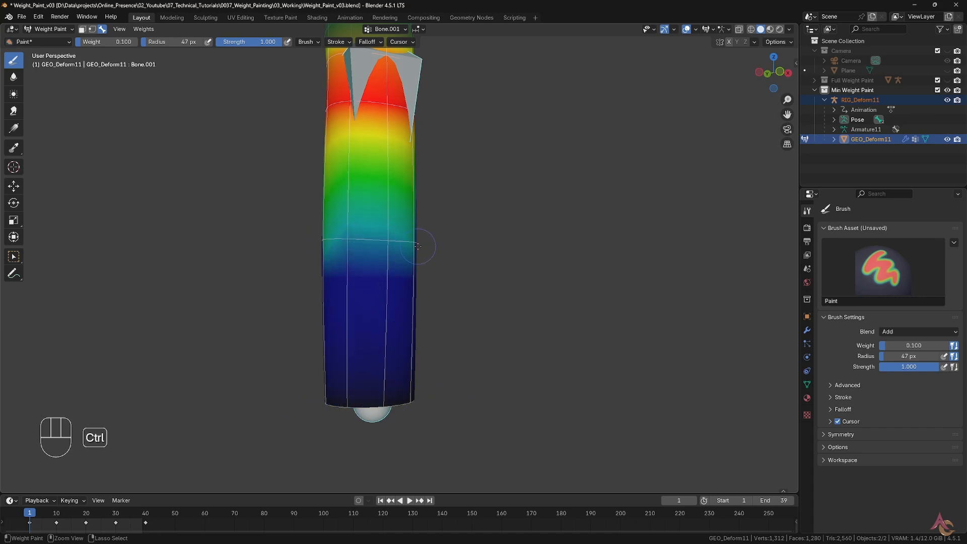
drag(419, 247, 344, 241)
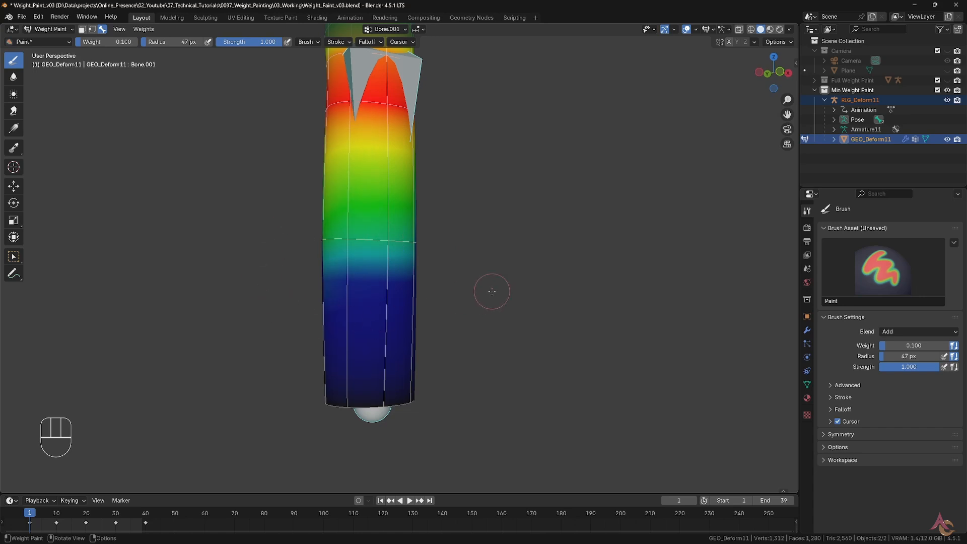
drag(492, 291, 461, 310)
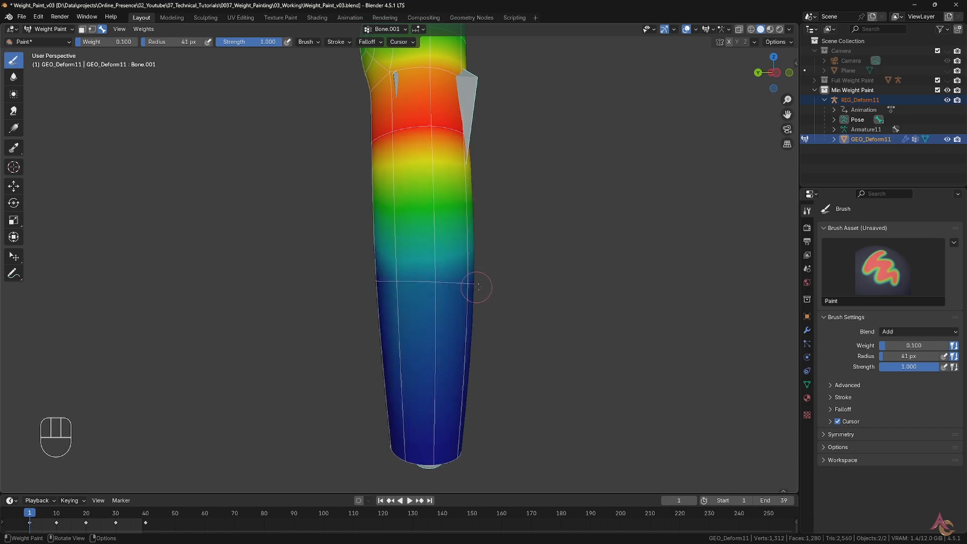
Step: Add weight to the lower arm, then enable Auto Normalize in the brush Options
drag(478, 286, 449, 318)
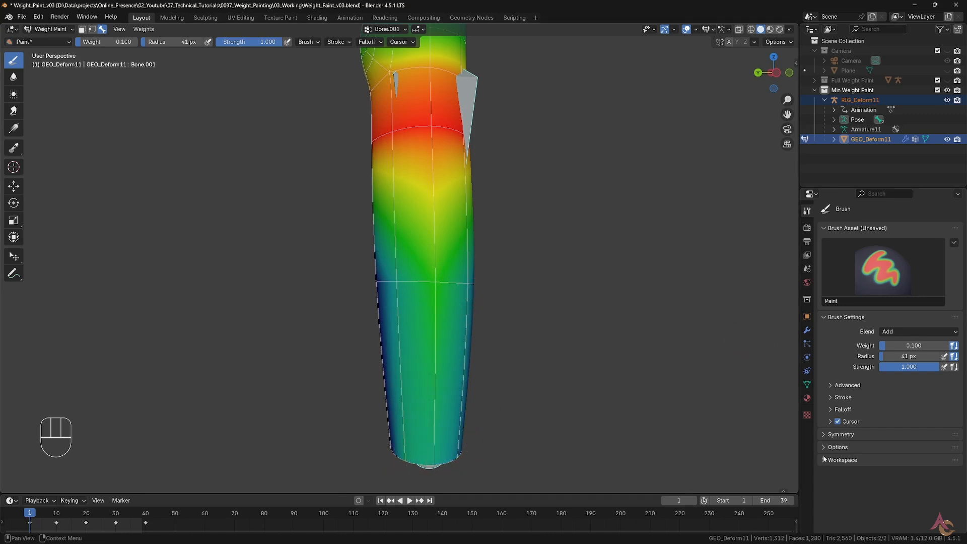
click(838, 447)
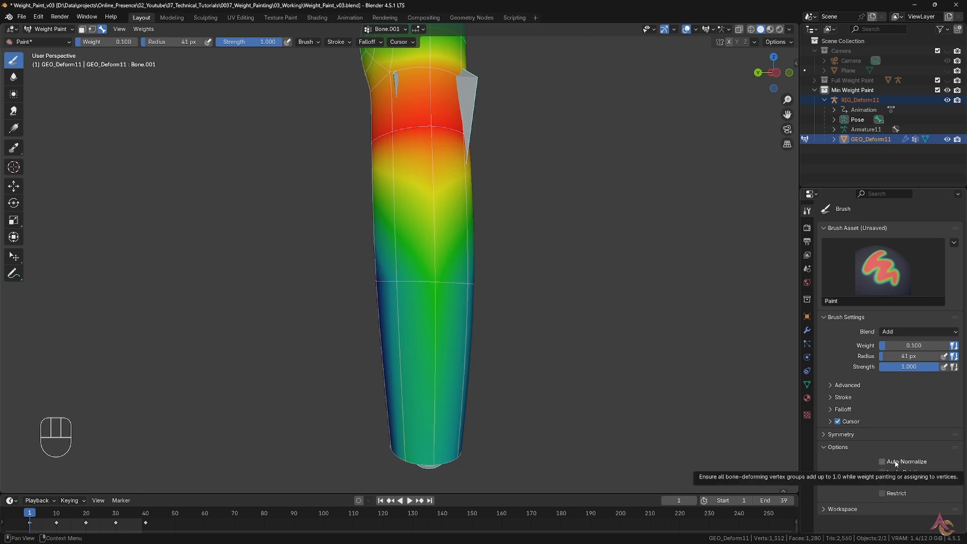
click(882, 462)
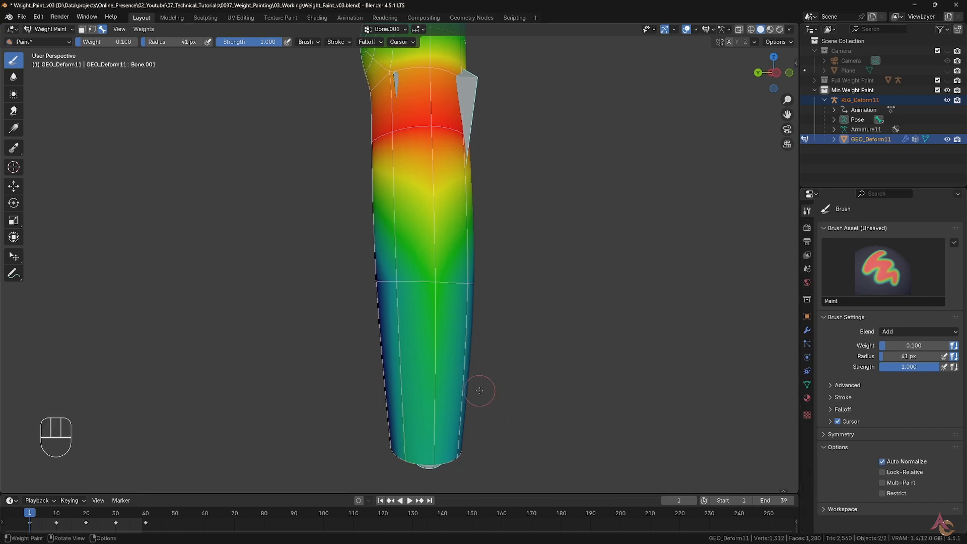
Step: Paint the whole lower forearm solid red for Bone.001 and orbit to check
drag(479, 391, 447, 289)
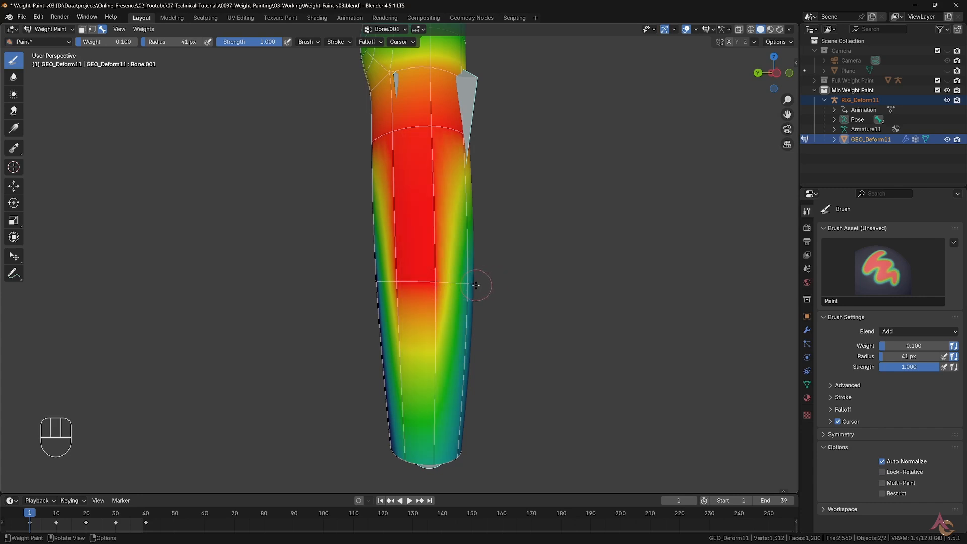
drag(477, 284, 492, 409)
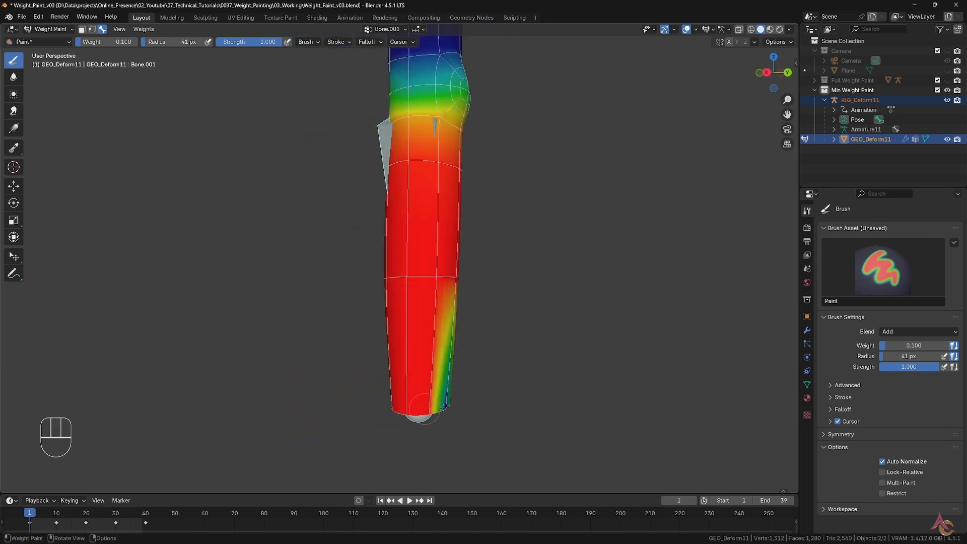
drag(432, 247, 389, 369)
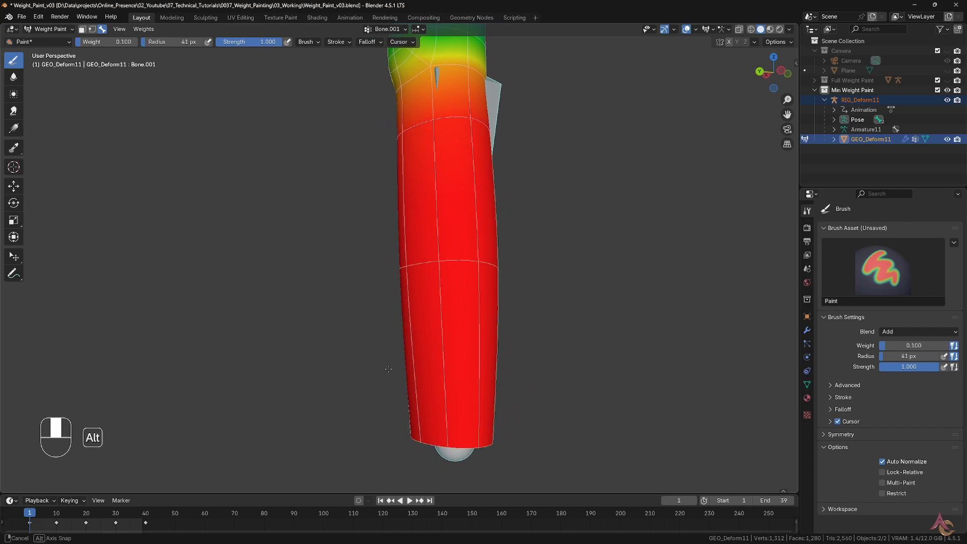
mouse_move(590, 353)
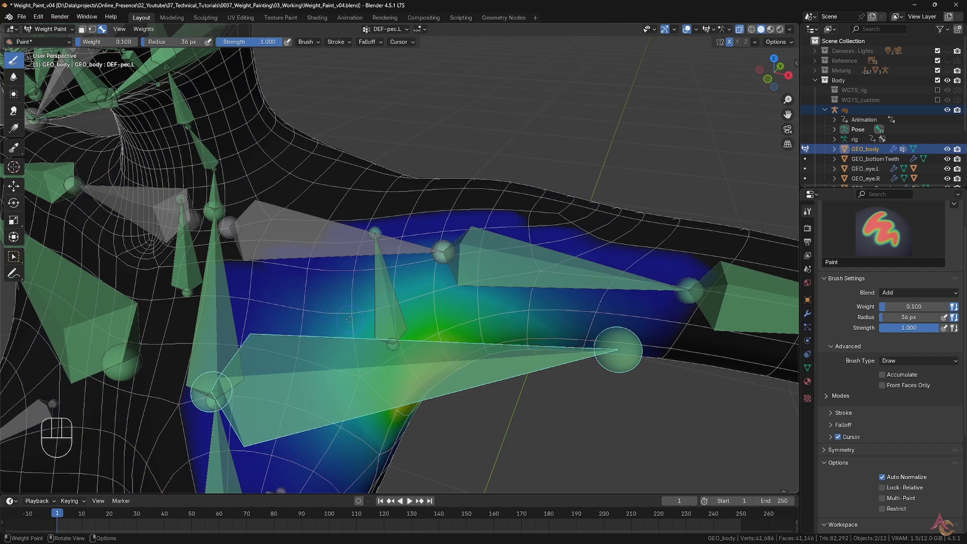
Step: Ctrl-click the upper-arm bone to inspect its weights on the v04 character
click(355, 314)
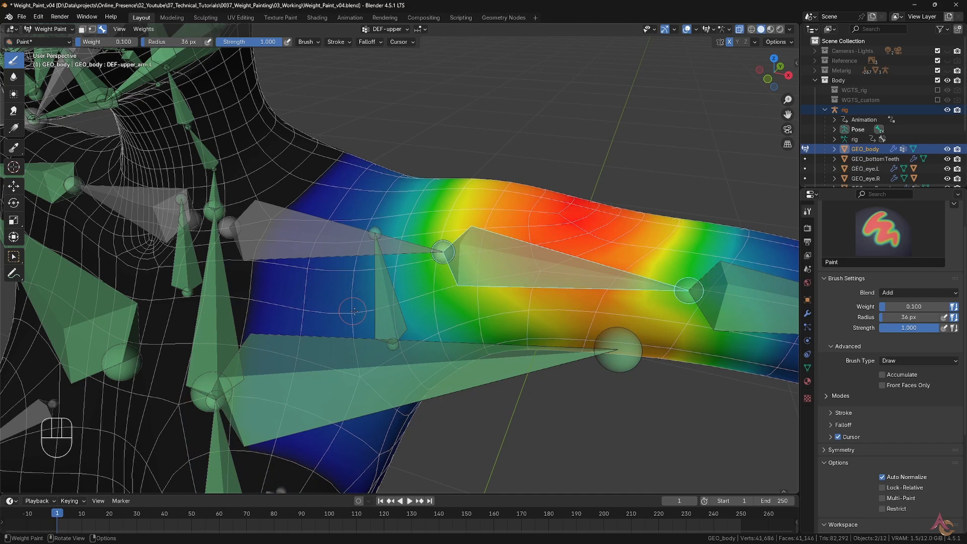
click(354, 313)
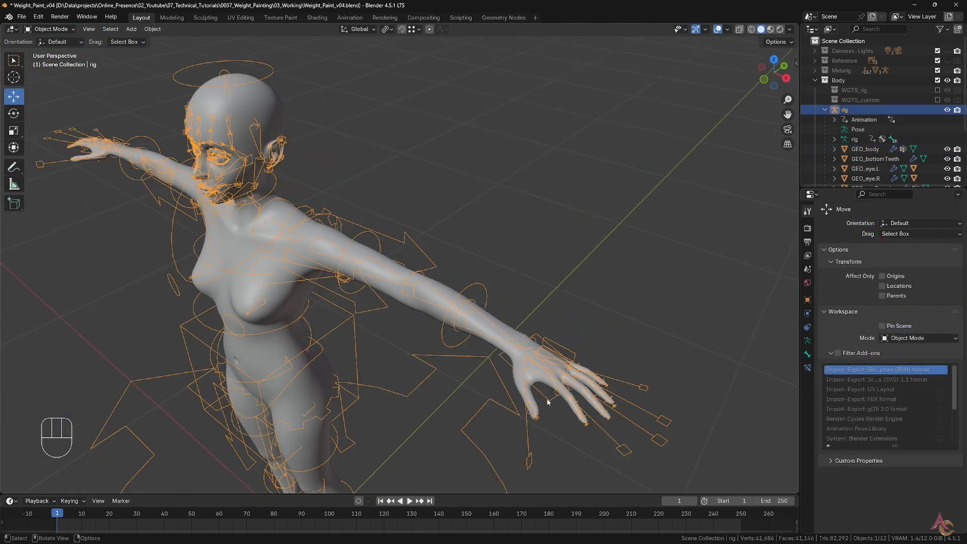
Step: Play the straight-to-bent left-arm animation in Pose Mode, then select the body mesh
key(Tab)
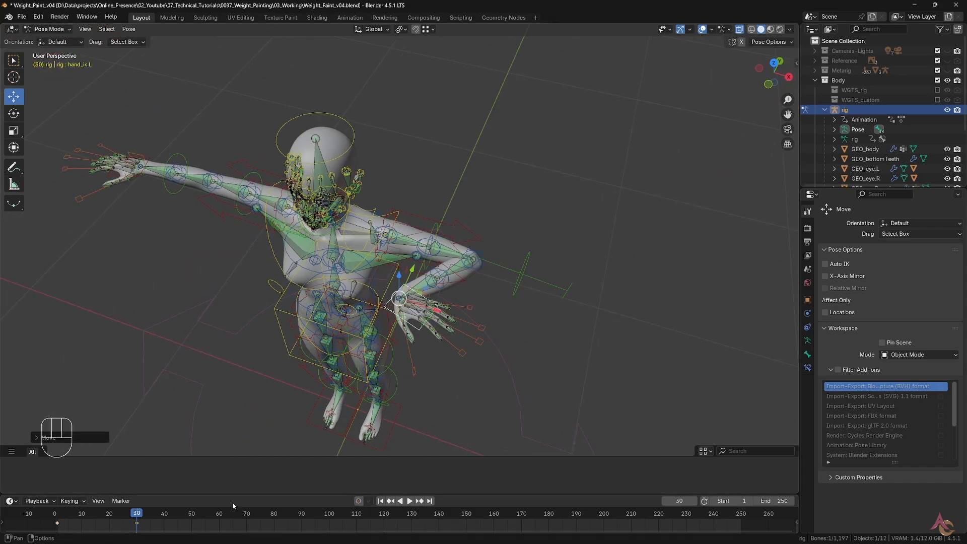
click(409, 501)
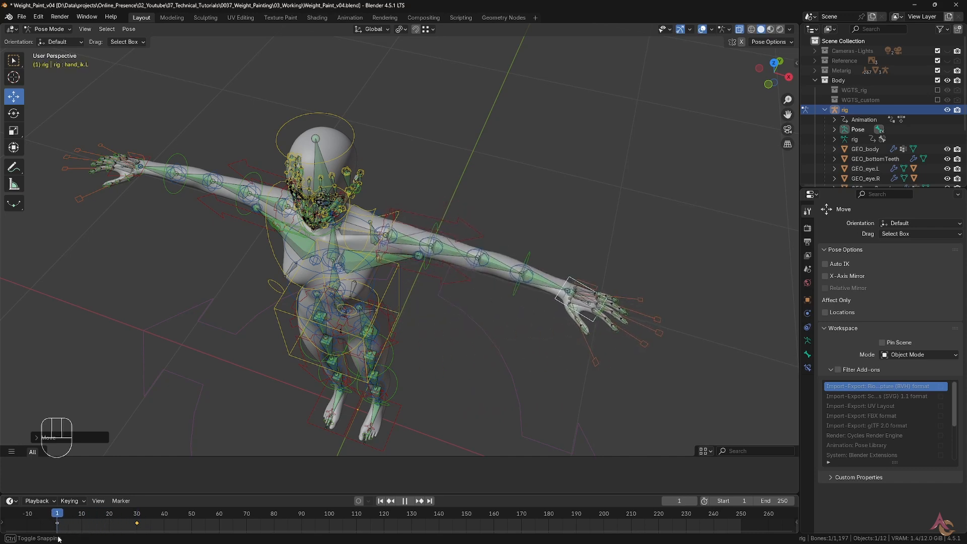
key(Tab)
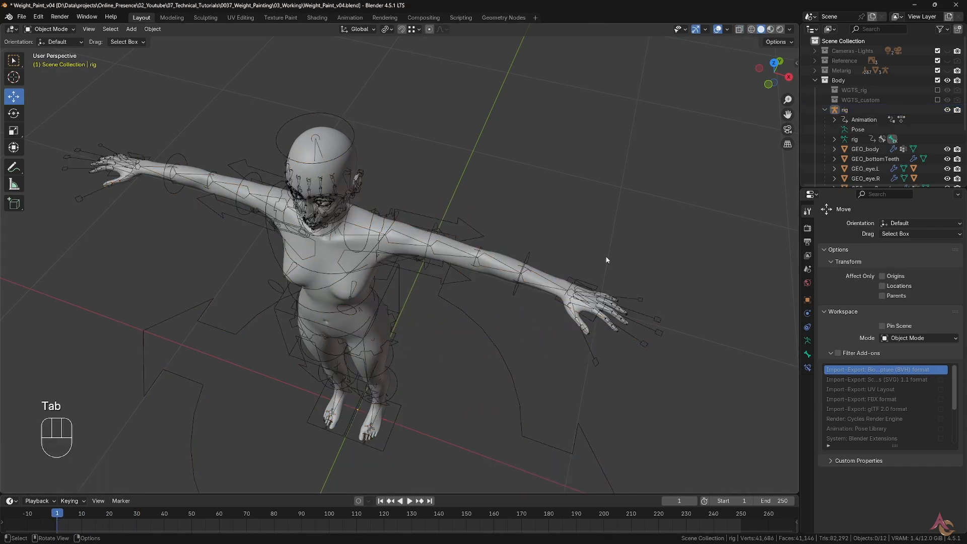
click(844, 110)
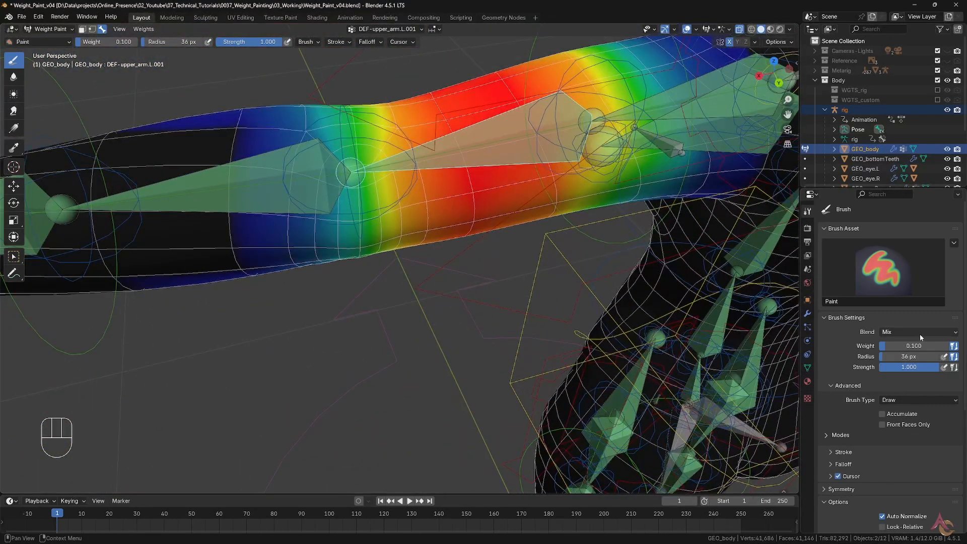
Step: Switch the brush Blend from Mix to Add and collapse the Advanced panel
click(918, 332)
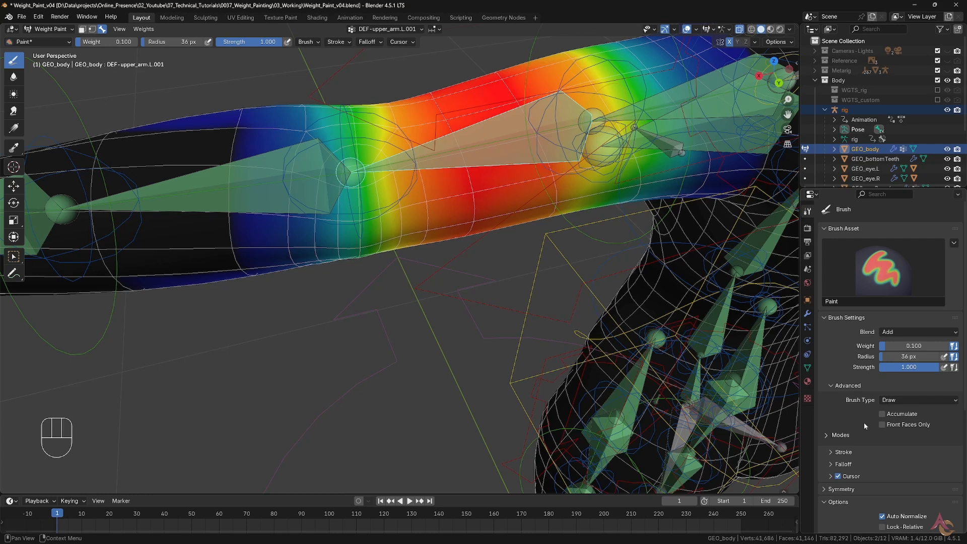
click(848, 385)
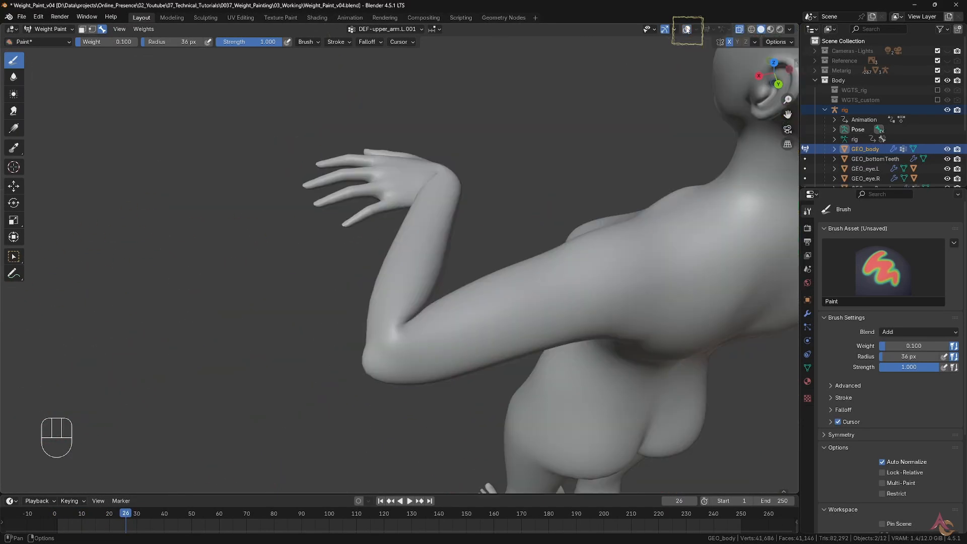
Step: Hide viewport overlays to judge how the bent elbow deforms
click(410, 500)
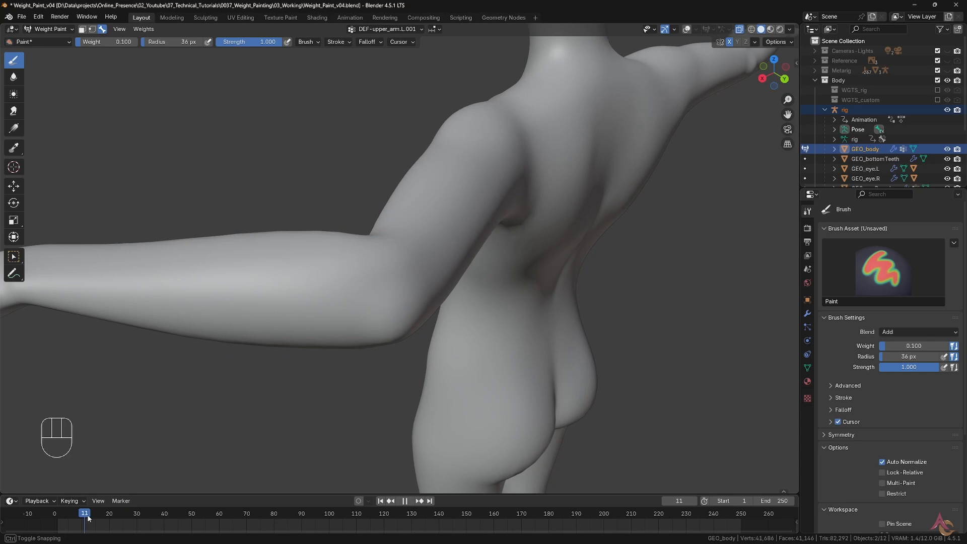
click(65, 513)
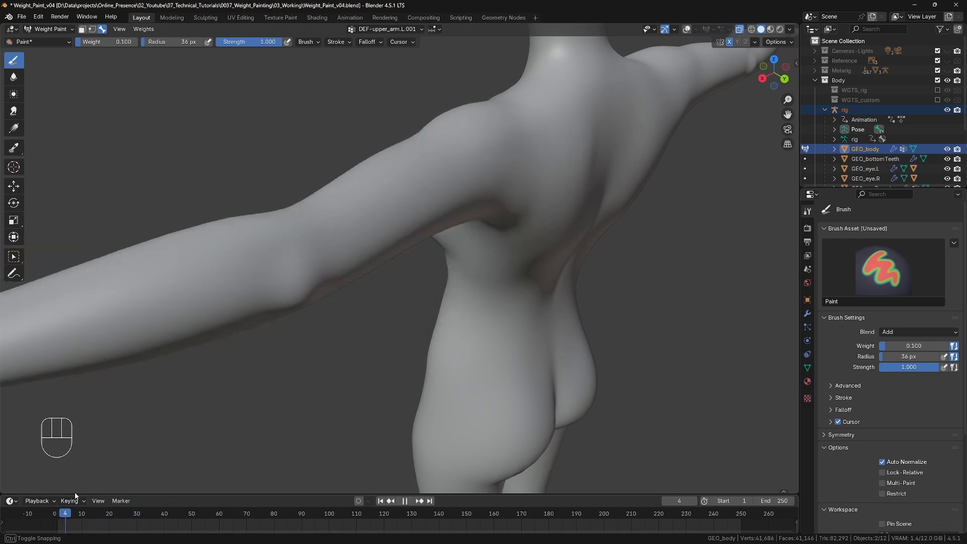